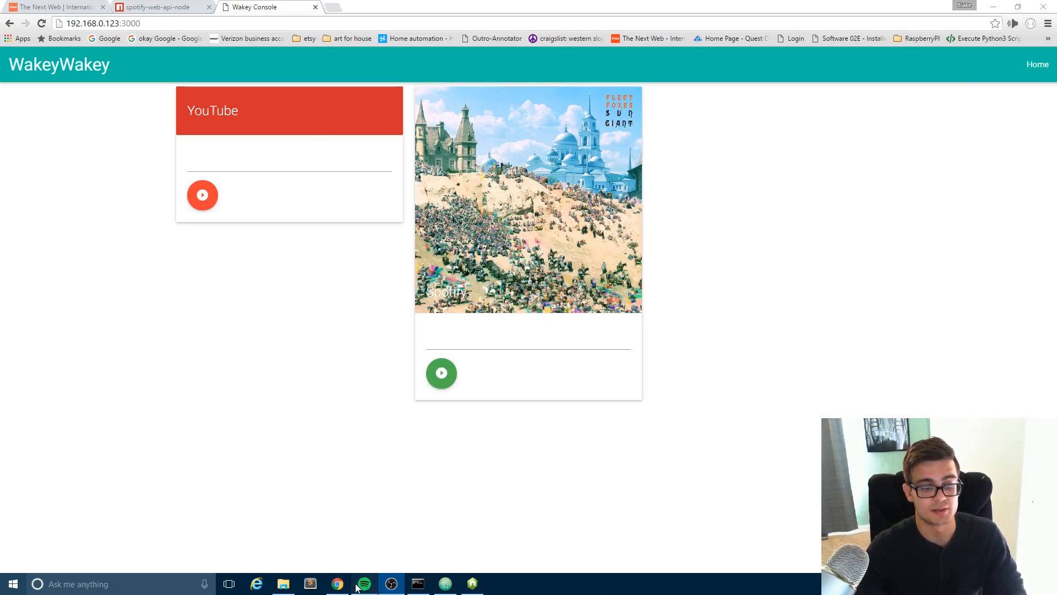
# Search the Spotify card for 'hello' and play Adele's Hello
pyautogui.click(363, 583)
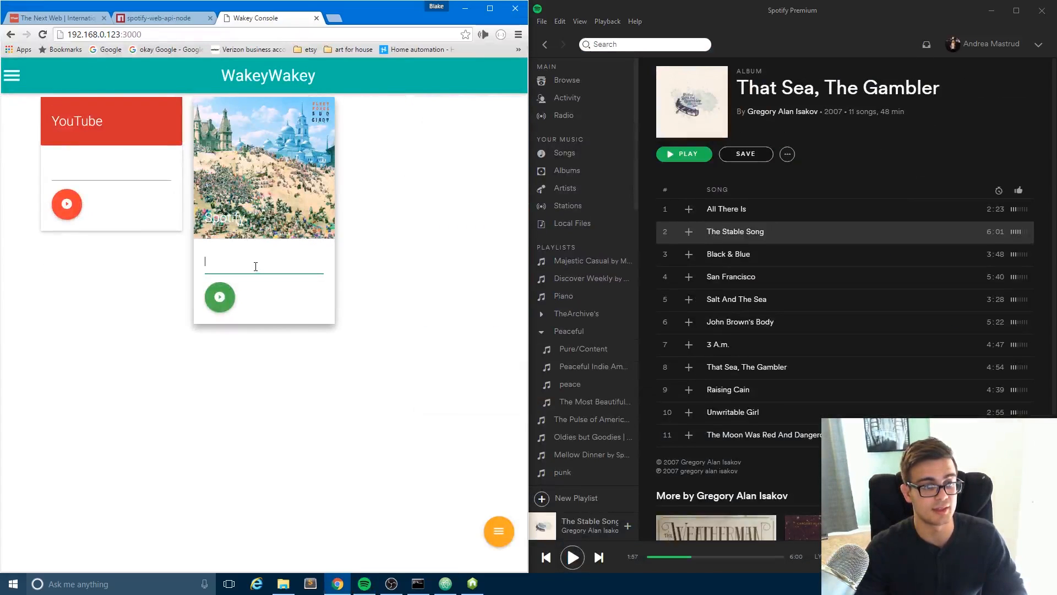
pyautogui.write('hello')
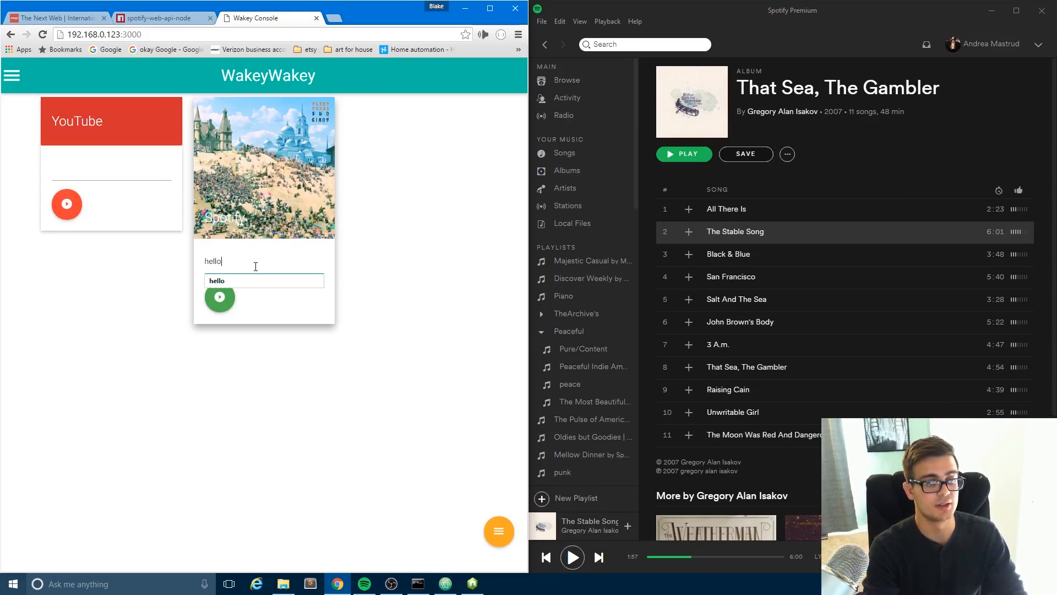
pyautogui.click(219, 297)
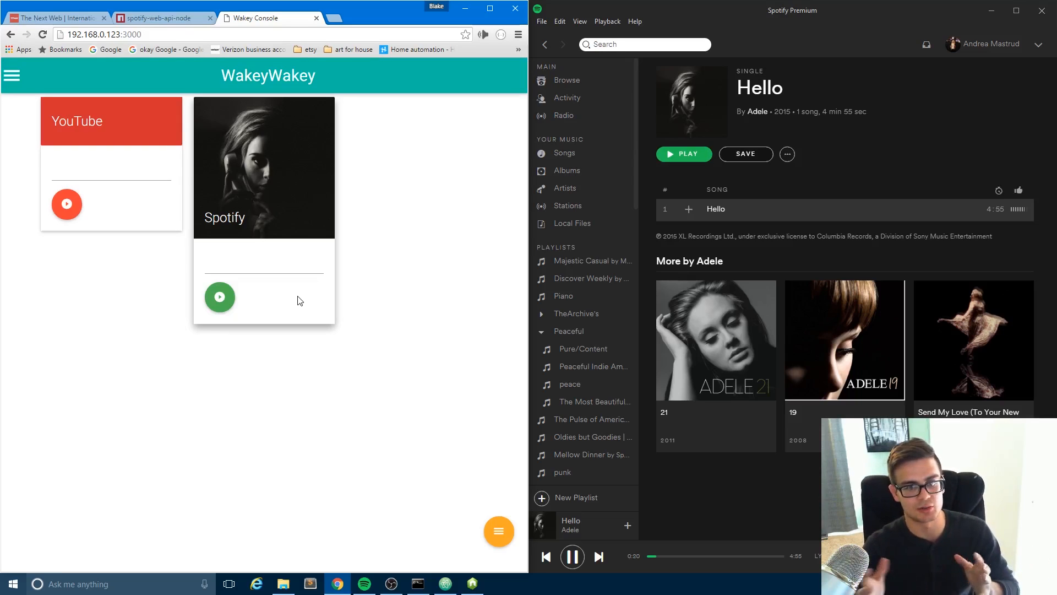
pyautogui.moveTo(154, 286)
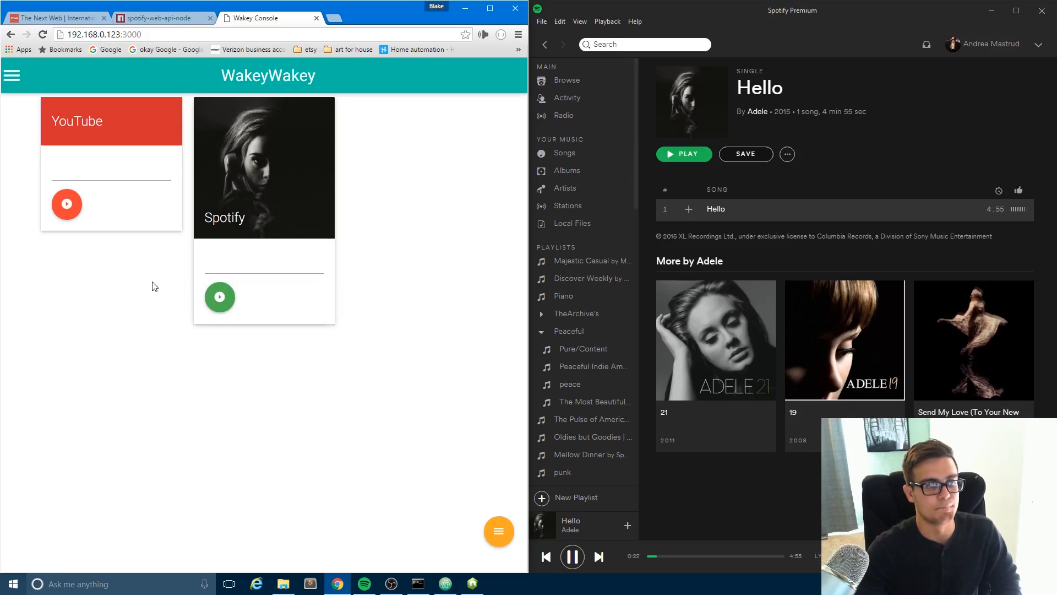
# Pause and resume Spotify's Hello while the node.exe log records the events
pyautogui.click(499, 531)
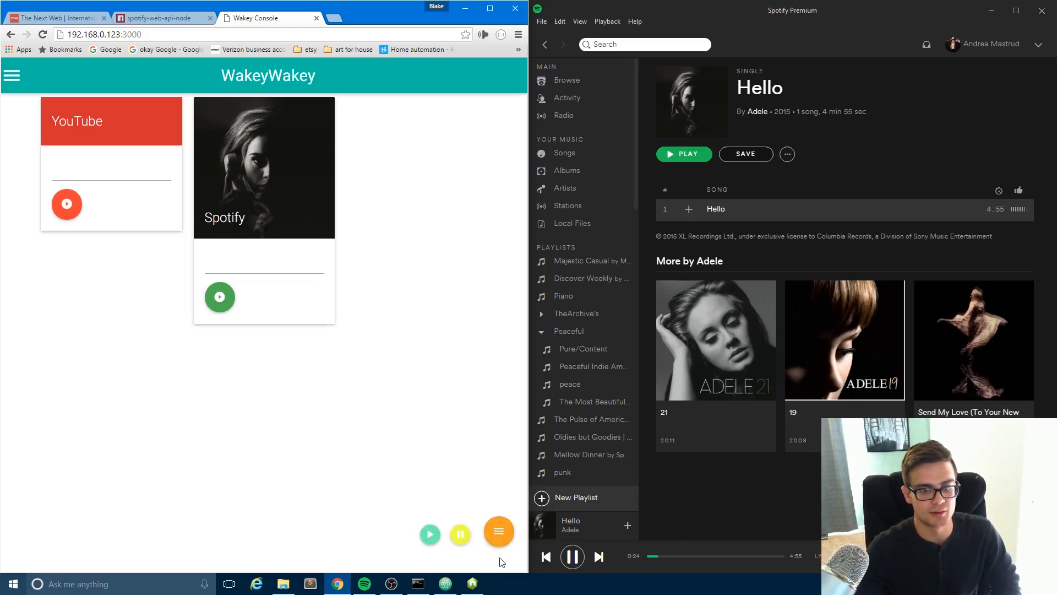
pyautogui.click(460, 534)
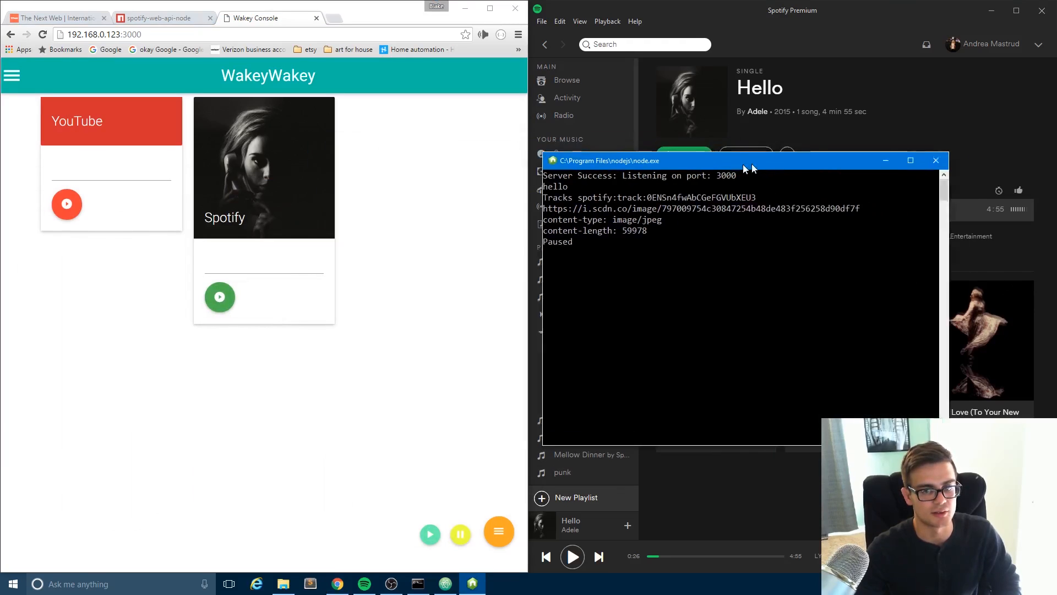
pyautogui.click(460, 534)
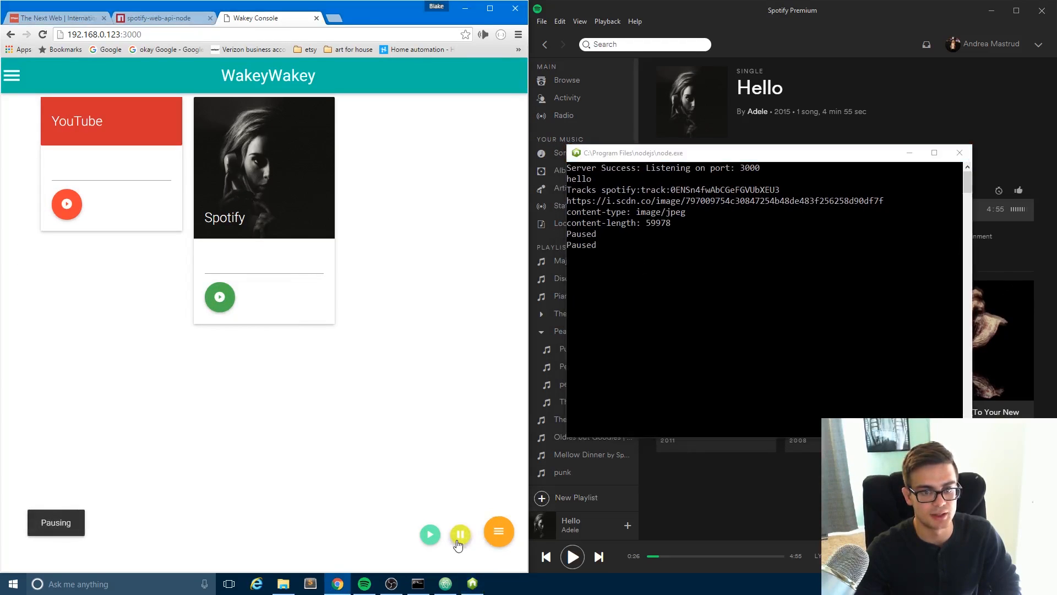
pyautogui.click(430, 535)
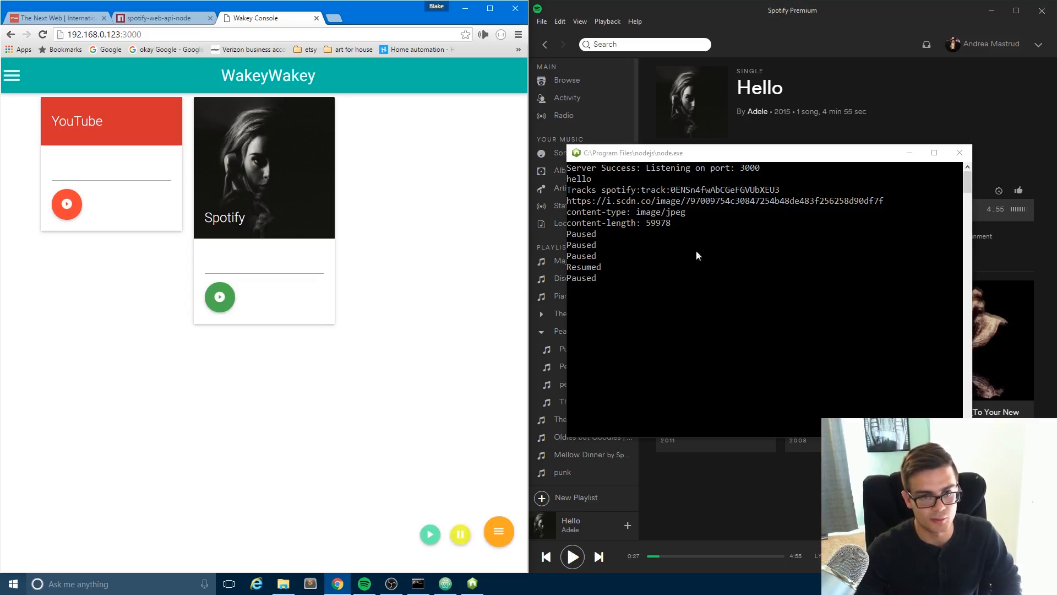
pyautogui.moveTo(668, 198)
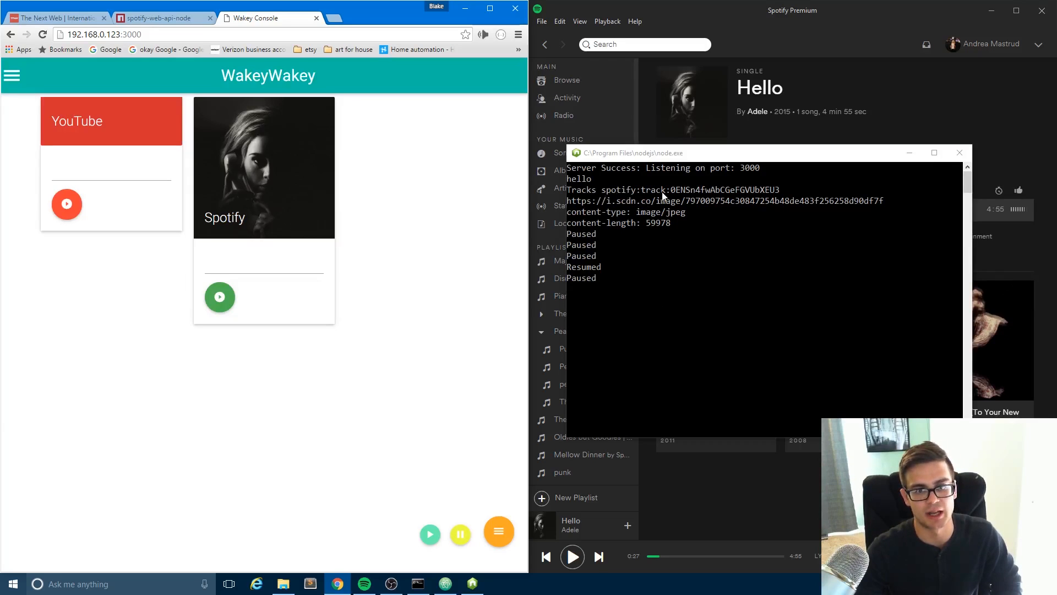
pyautogui.moveTo(697, 206)
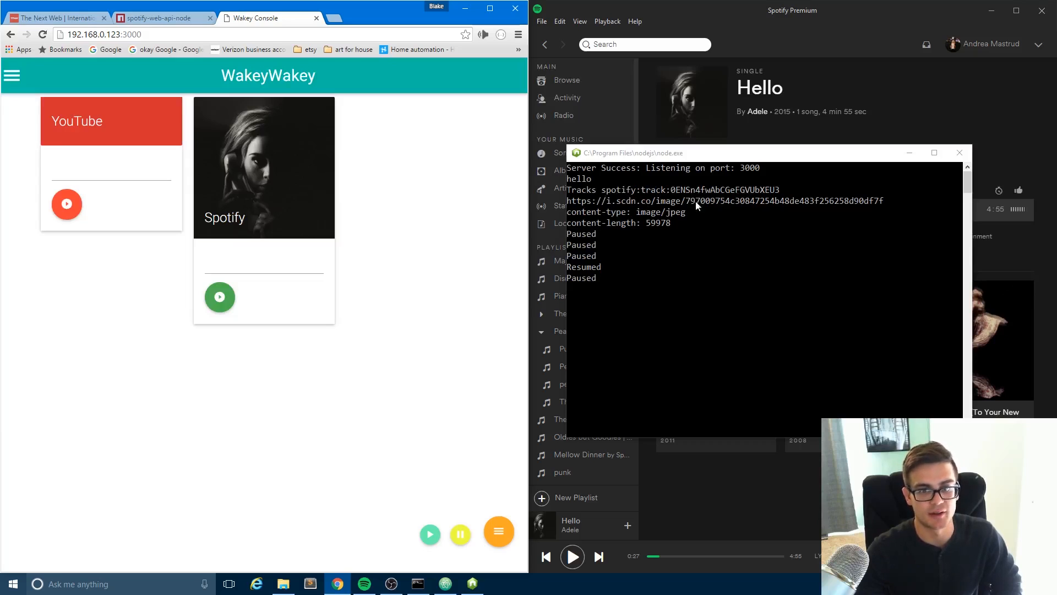
pyautogui.moveTo(634, 229)
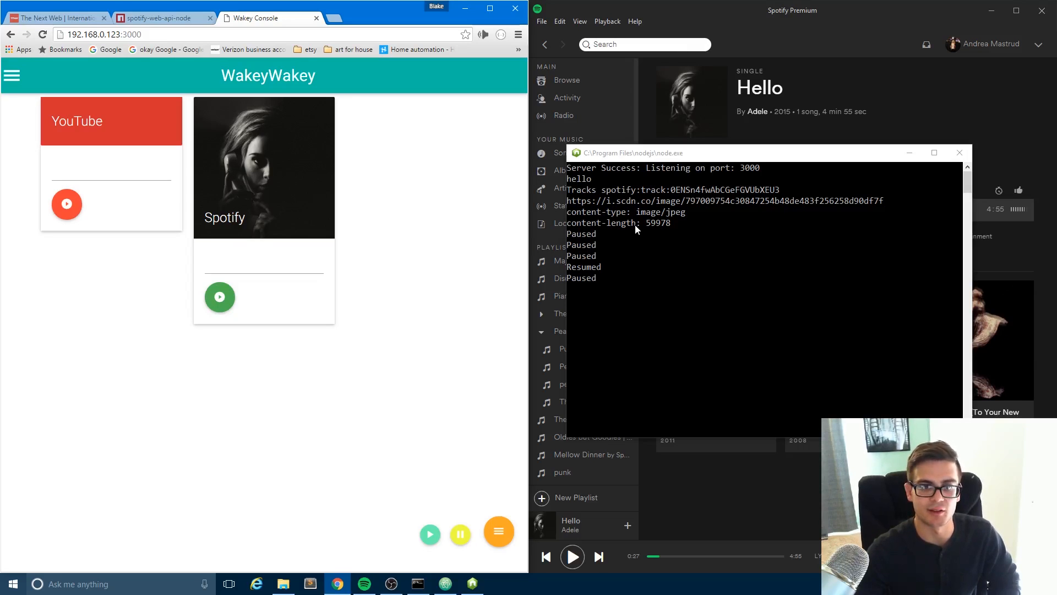
pyautogui.moveTo(615, 277)
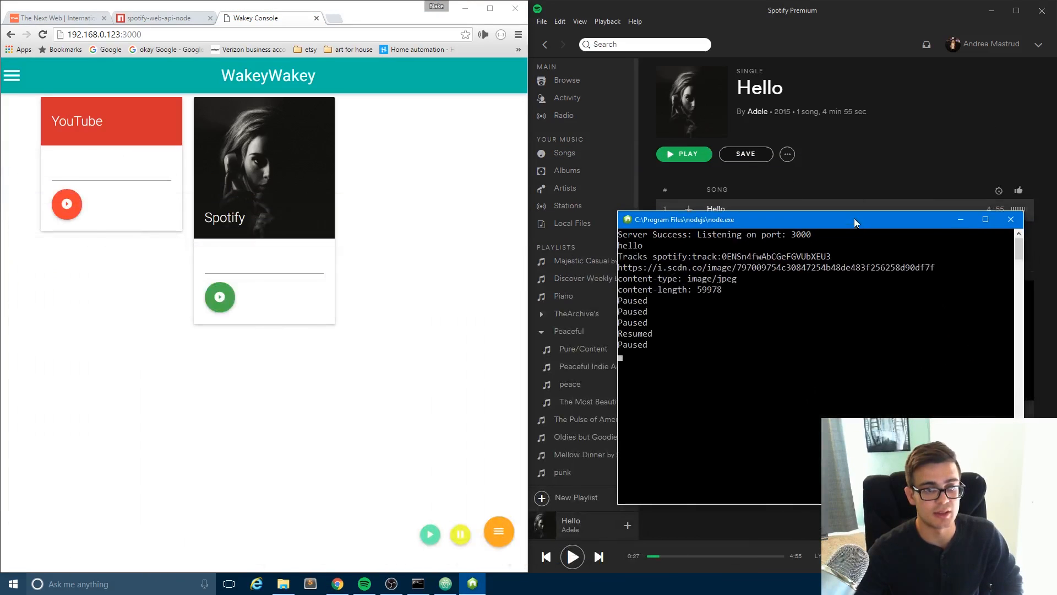
# Search 'hello' from the YouTube card and bring up the playback controls
pyautogui.click(110, 169)
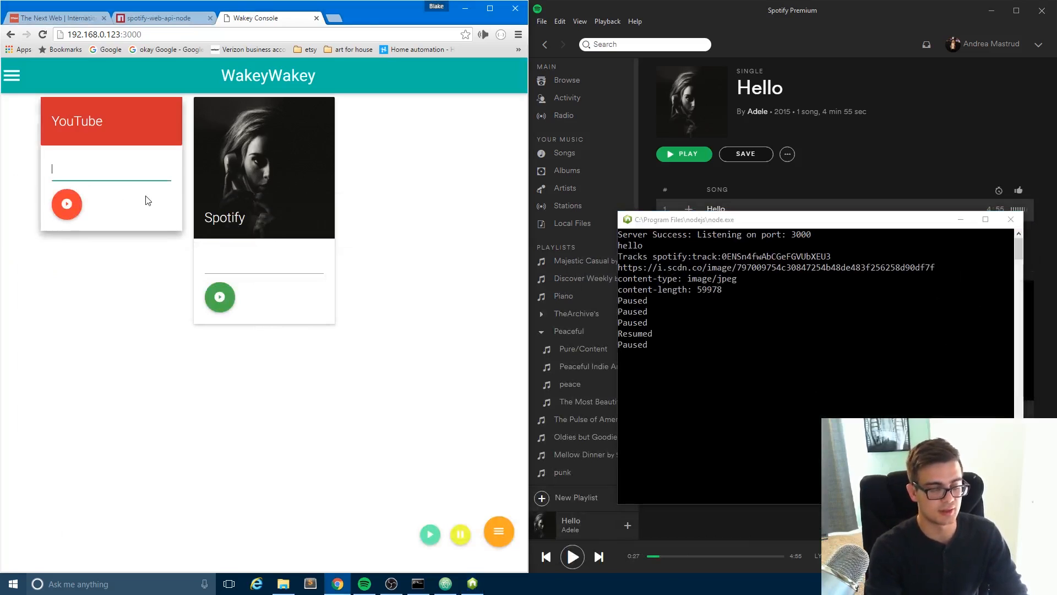
pyautogui.write('hello')
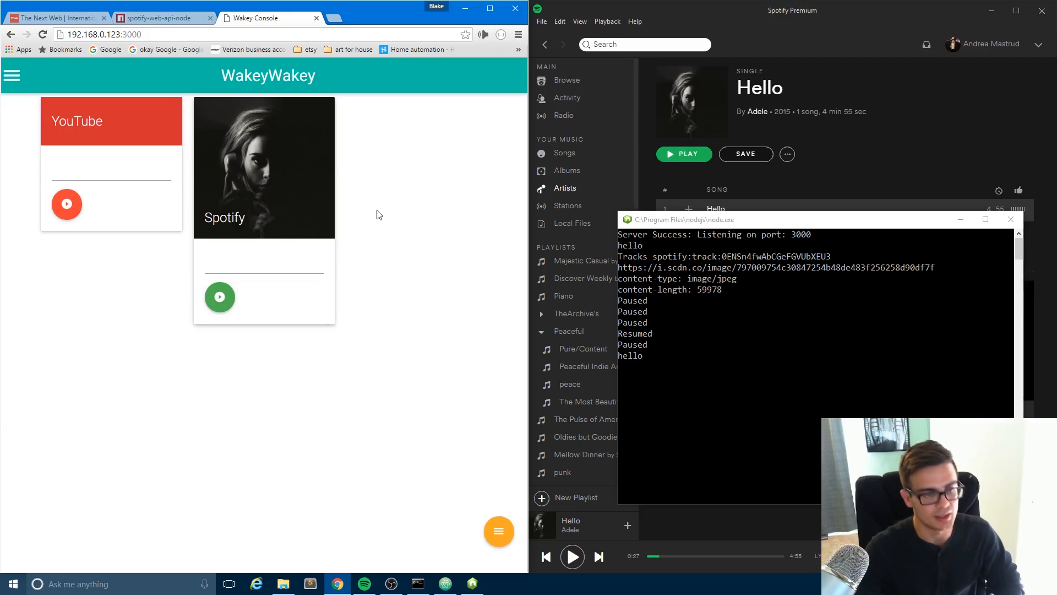
pyautogui.moveTo(397, 272)
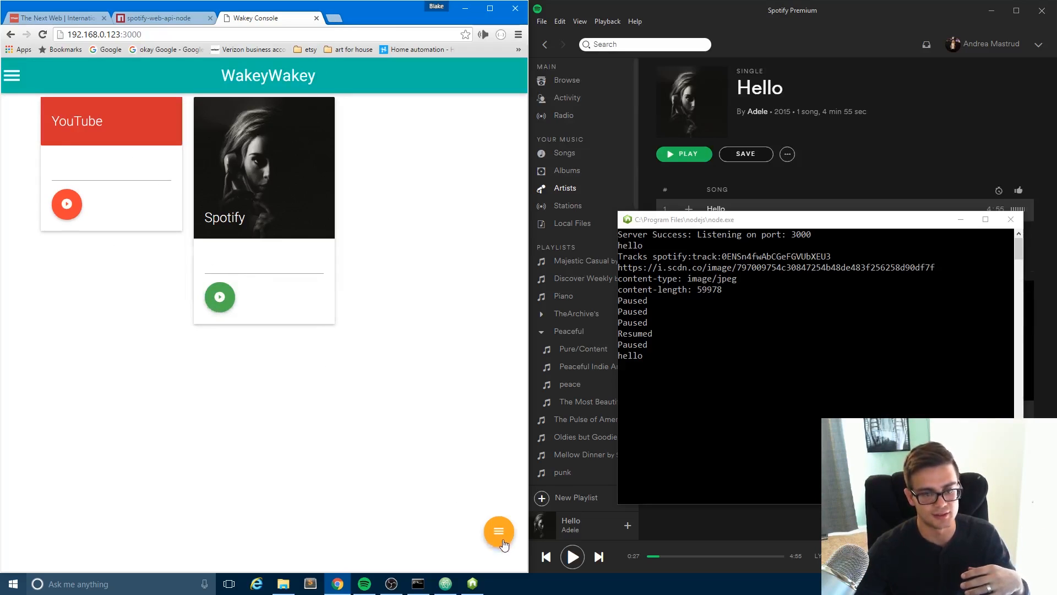
pyautogui.click(499, 531)
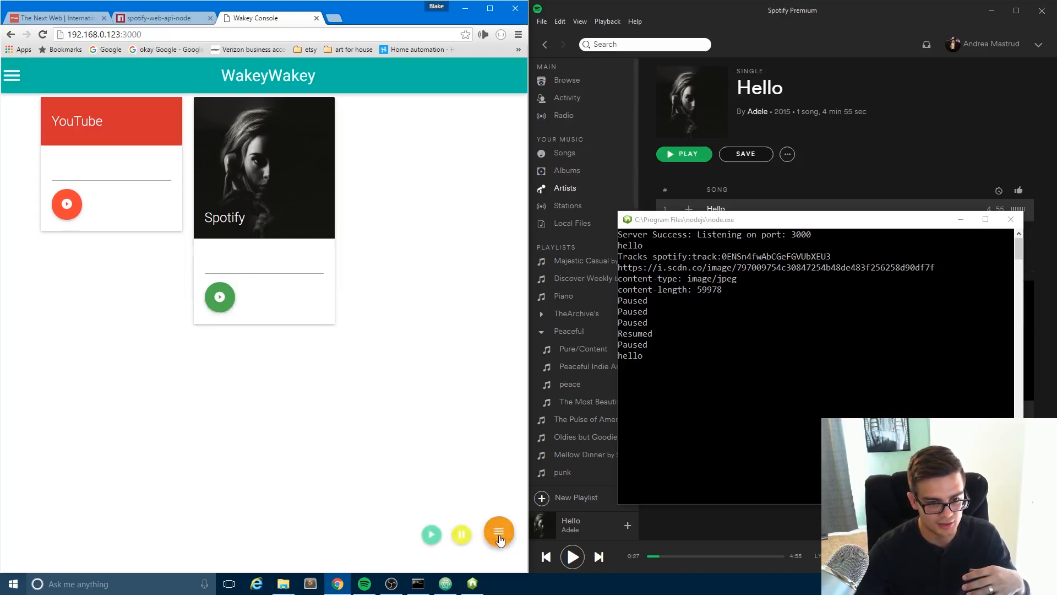
pyautogui.moveTo(418, 472)
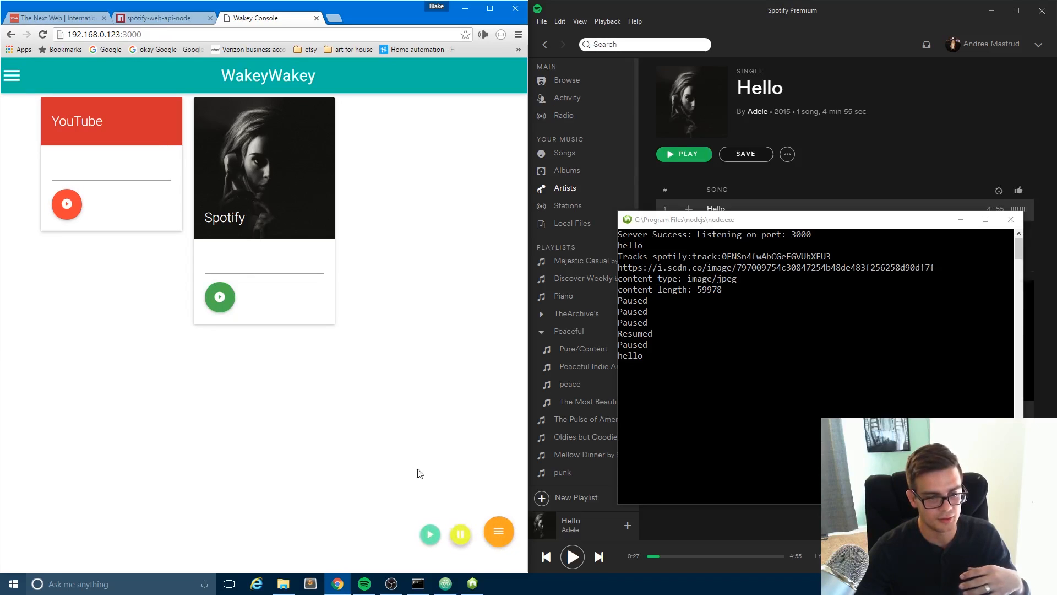
pyautogui.moveTo(364, 337)
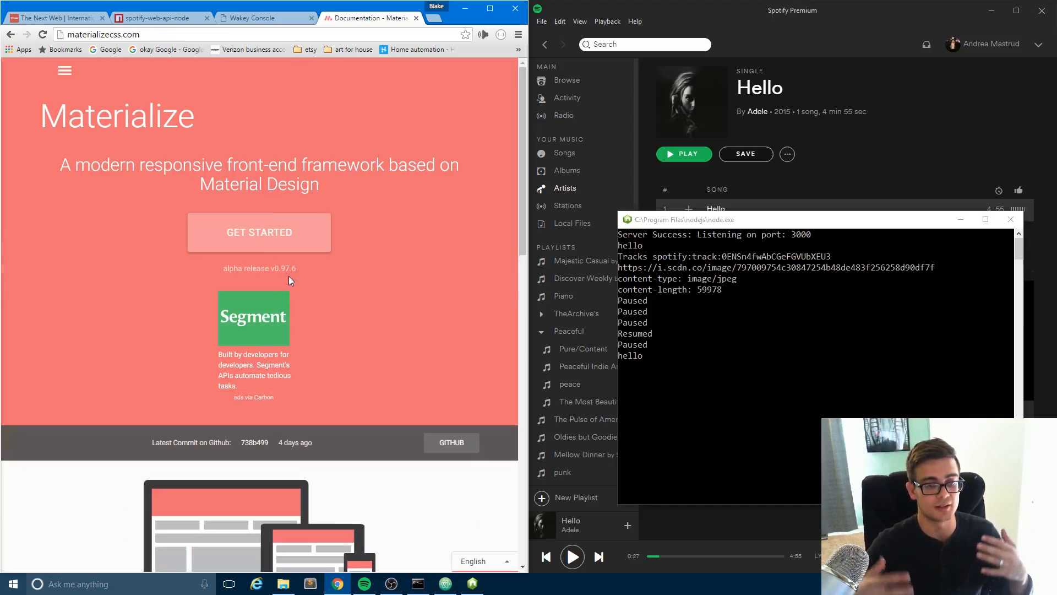
# Browse Materialize's CSS Grid examples, then return to the Wakey Console tab
pyautogui.scroll(-3)
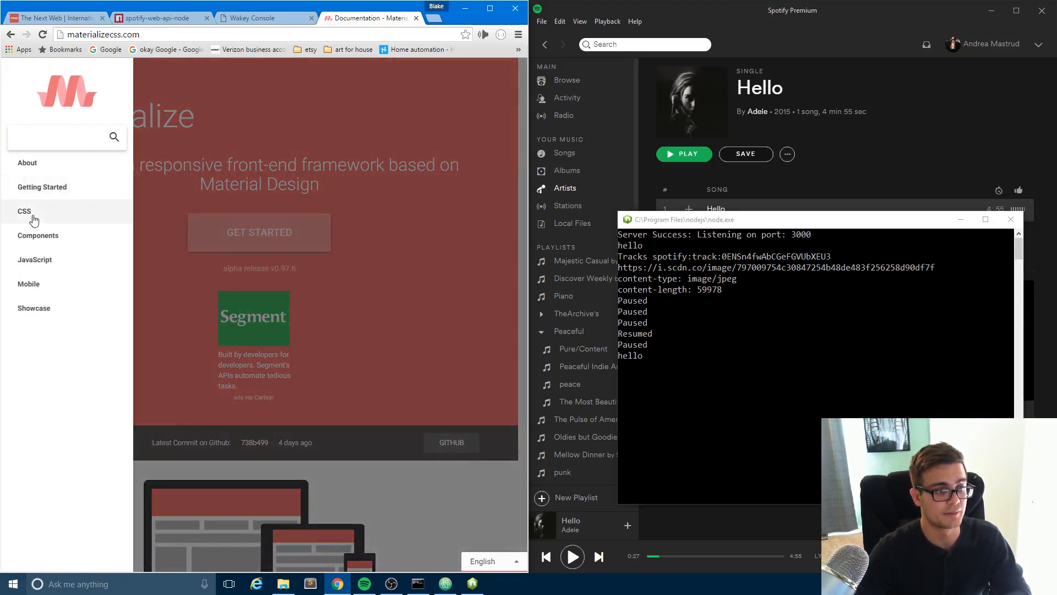
pyautogui.click(24, 211)
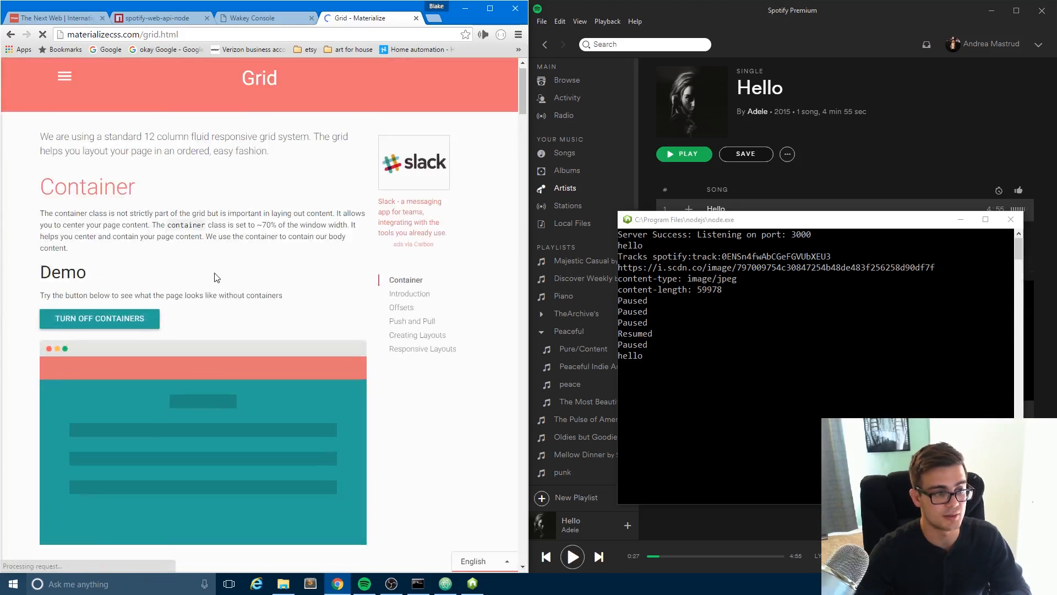
pyautogui.scroll(-3)
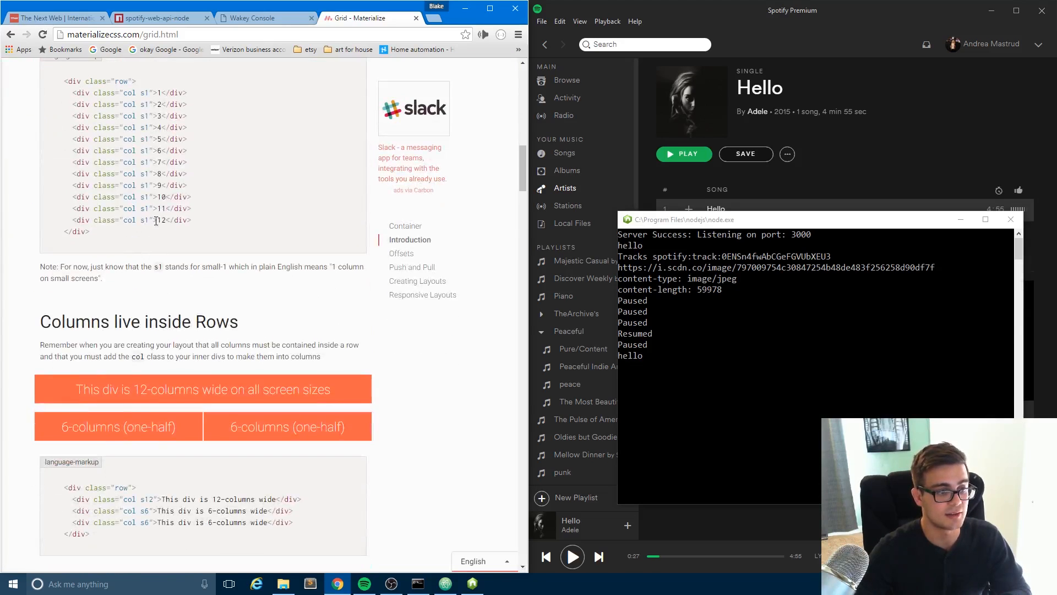
pyautogui.scroll(3)
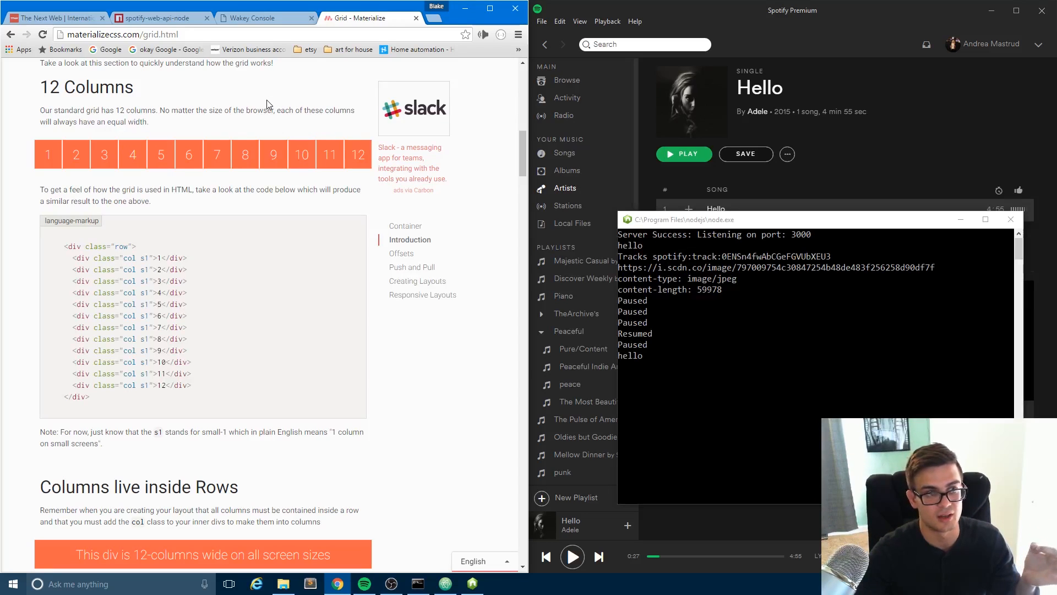
pyautogui.click(262, 18)
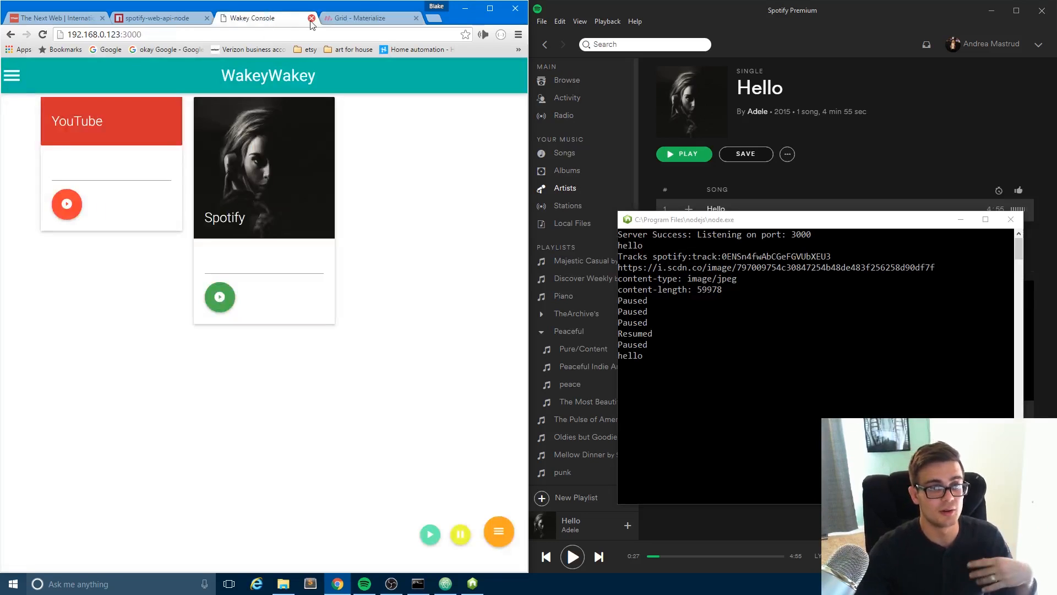
# Switch from Chrome to Atom to view Server.js
pyautogui.click(367, 18)
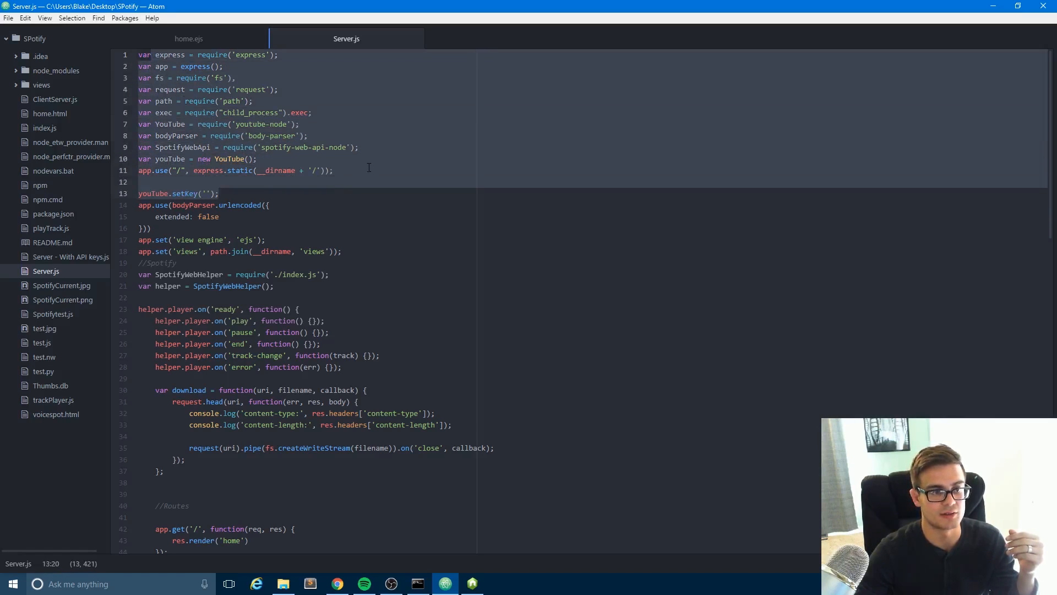
pyautogui.click(331, 170)
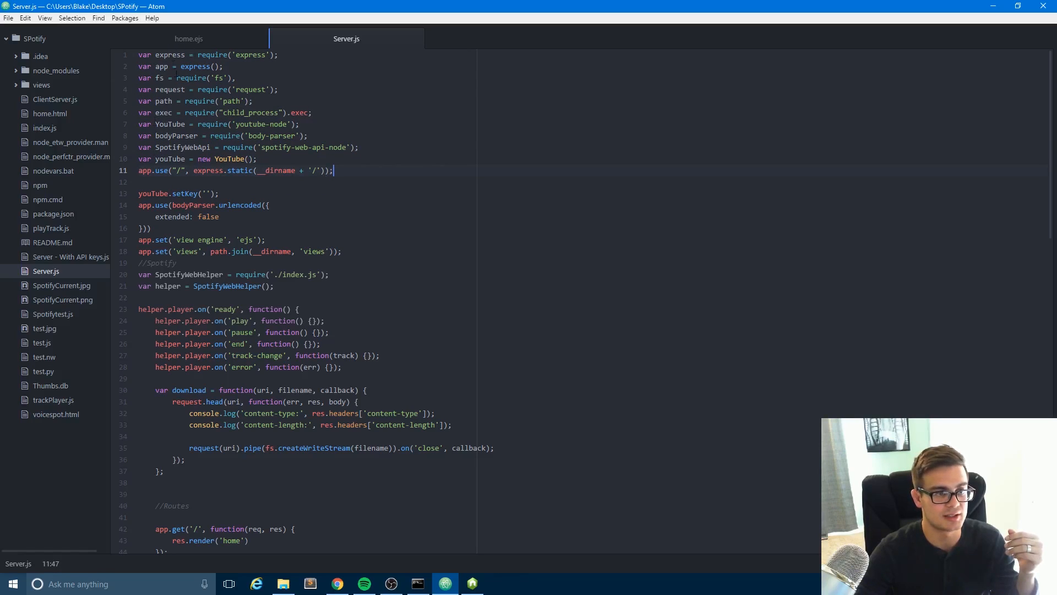
pyautogui.click(158, 78)
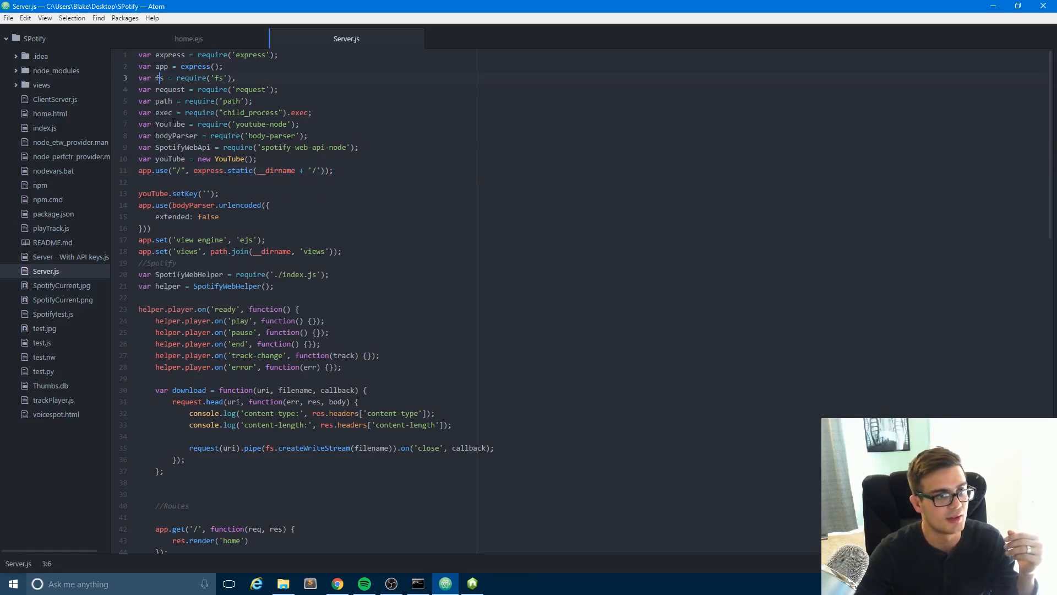
pyautogui.click(168, 100)
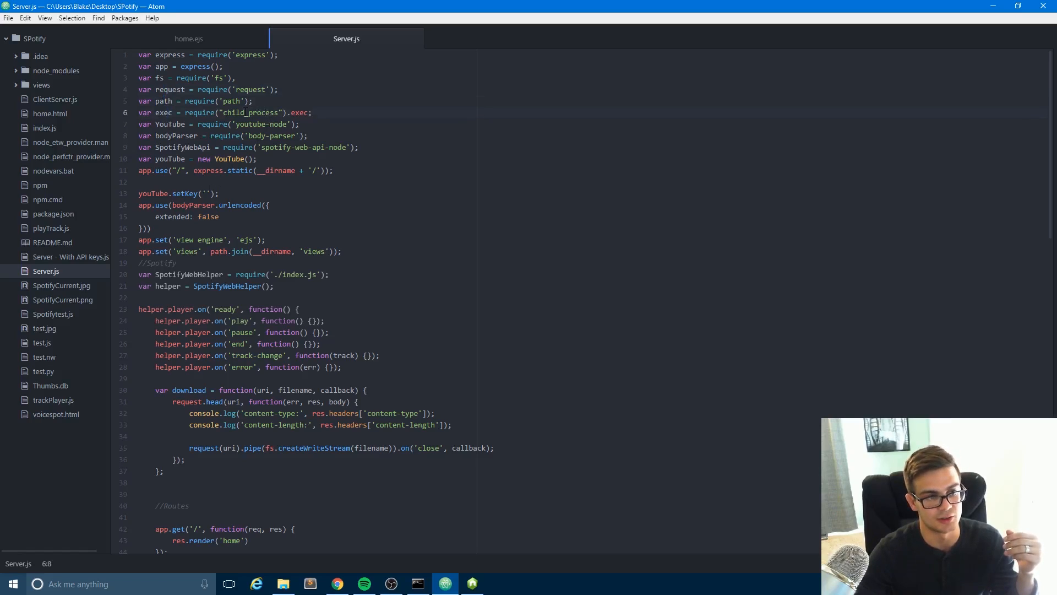
pyautogui.click(246, 112)
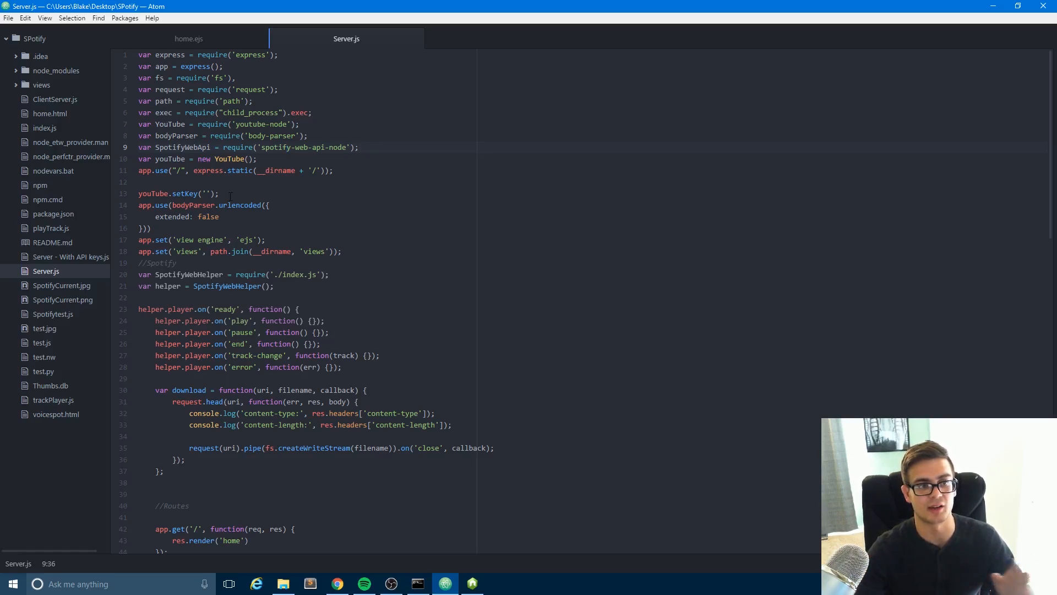
pyautogui.click(218, 193)
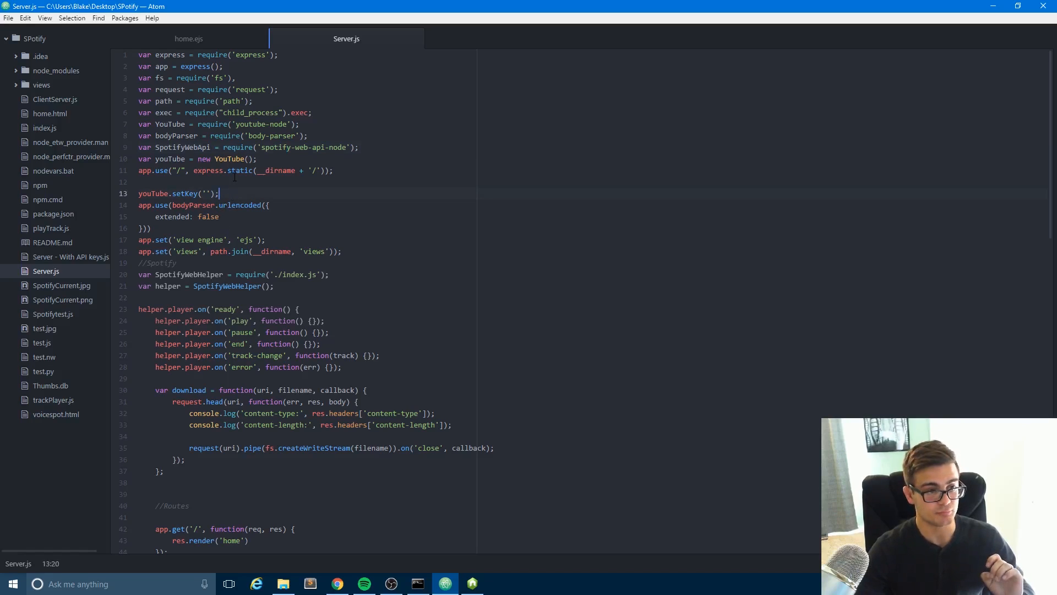
pyautogui.click(173, 194)
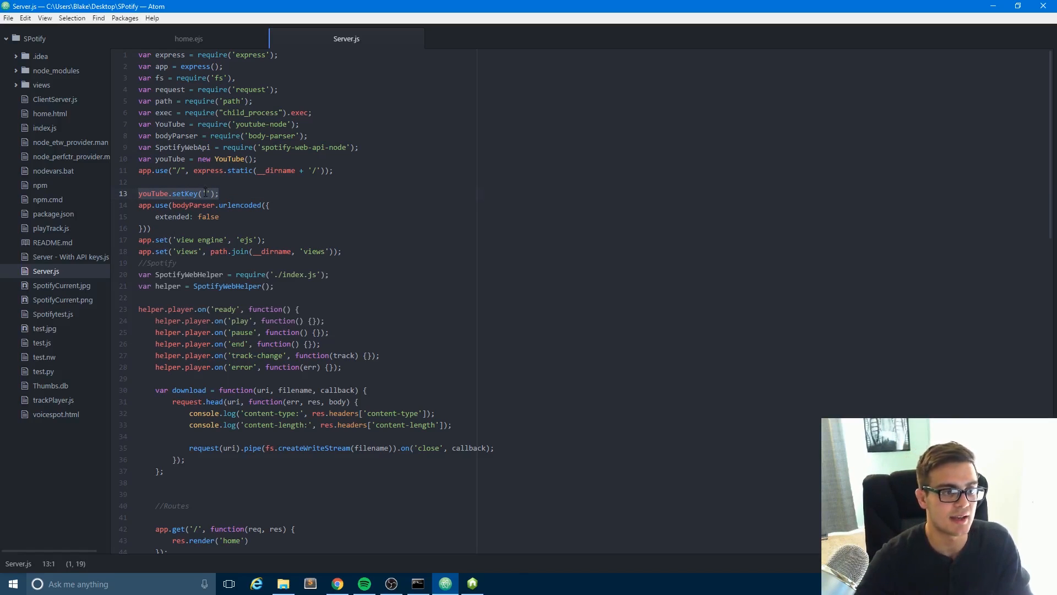
pyautogui.click(207, 193)
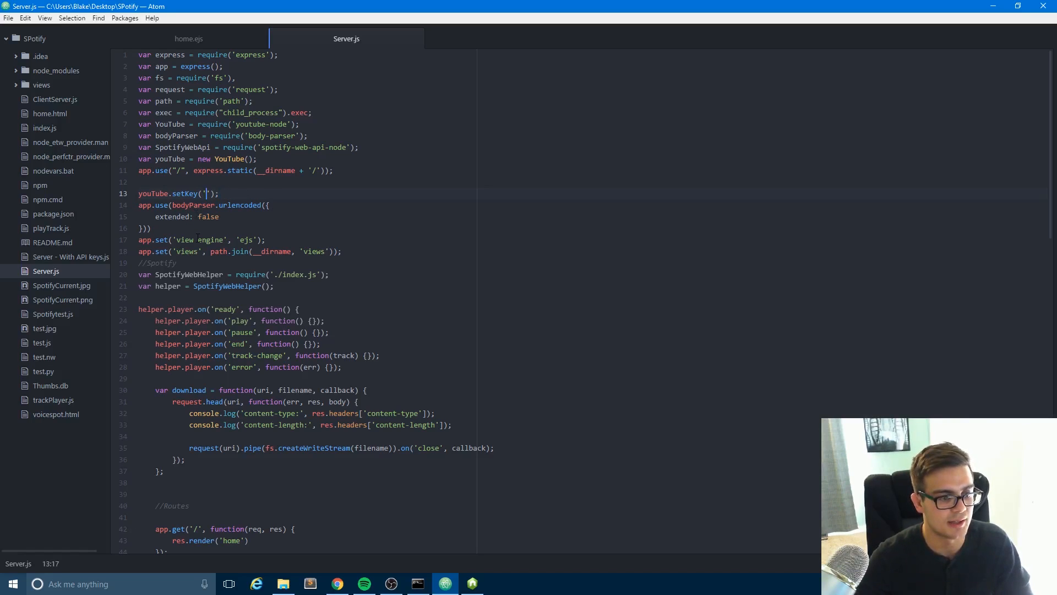
pyautogui.scroll(-3)
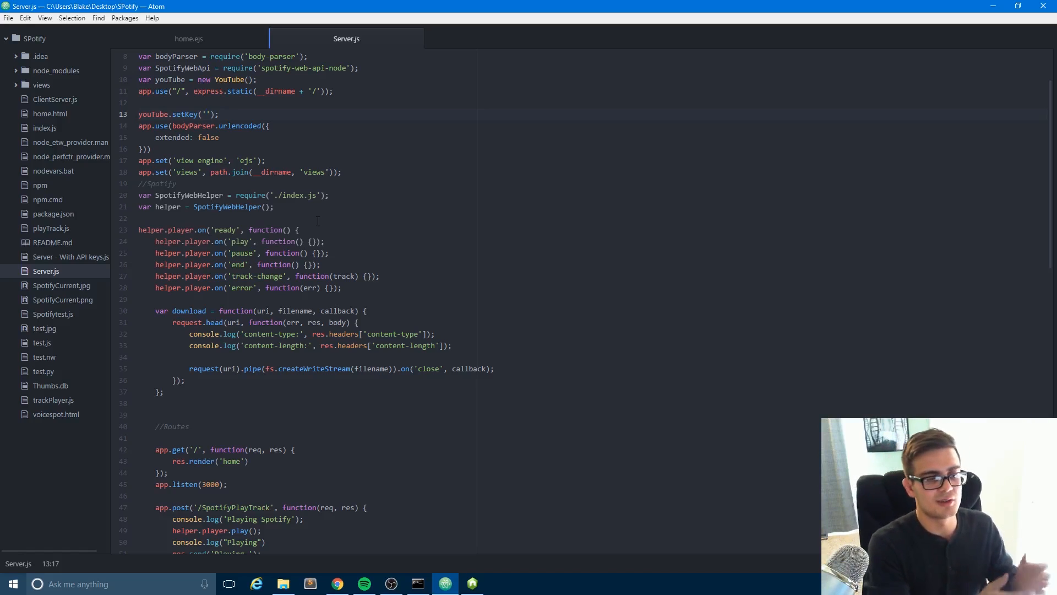
pyautogui.click(206, 114)
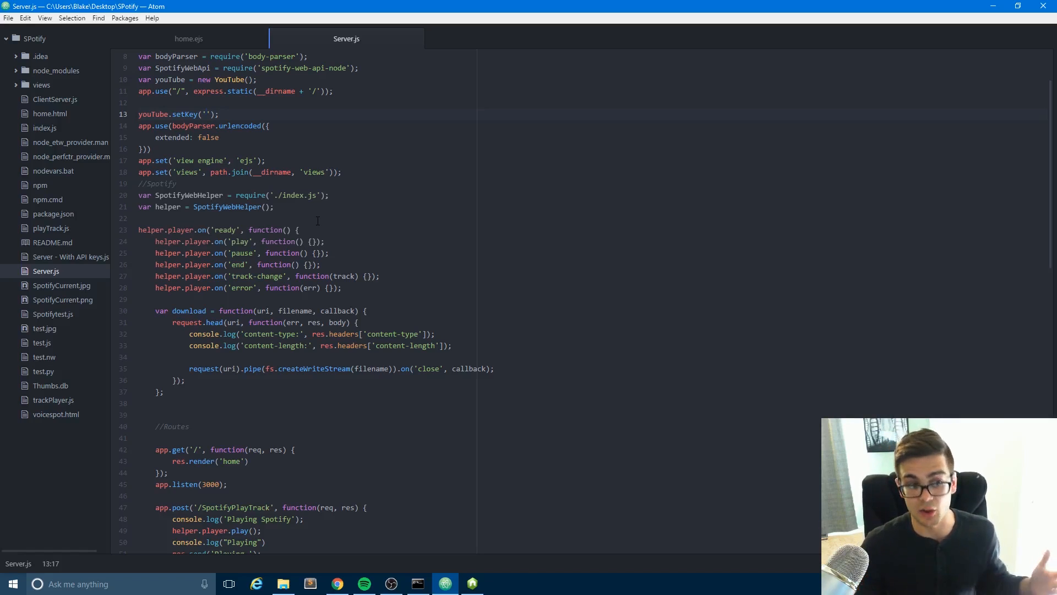
pyautogui.scroll(-3)
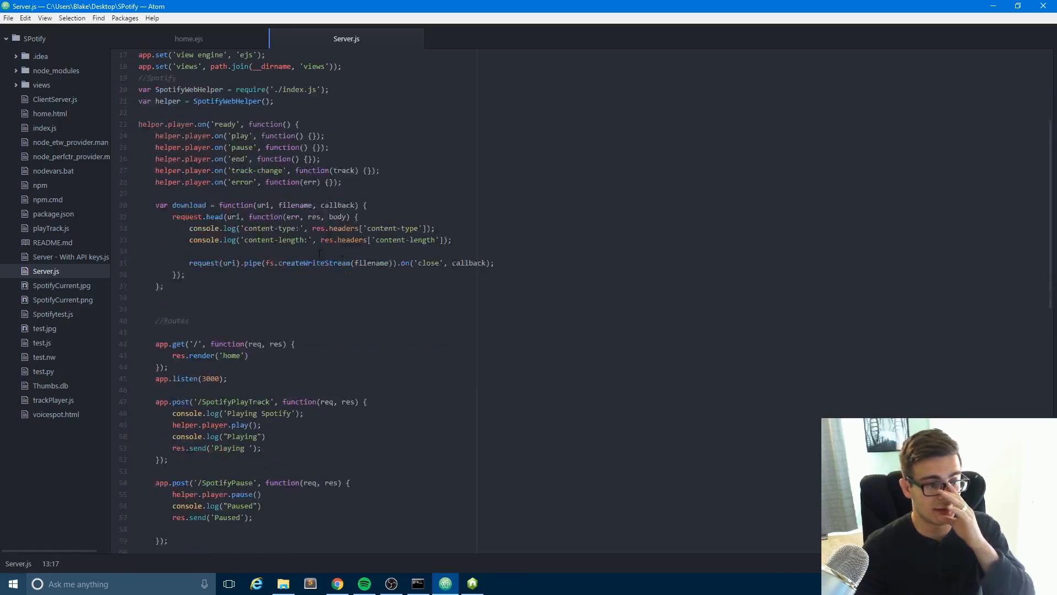
pyautogui.scroll(-3)
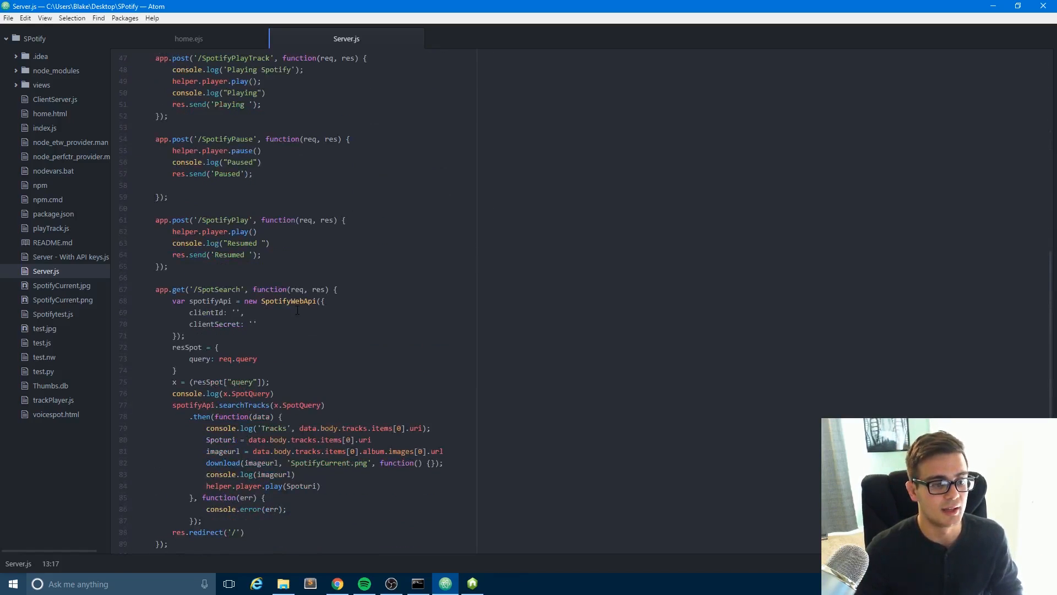
pyautogui.scroll(-3)
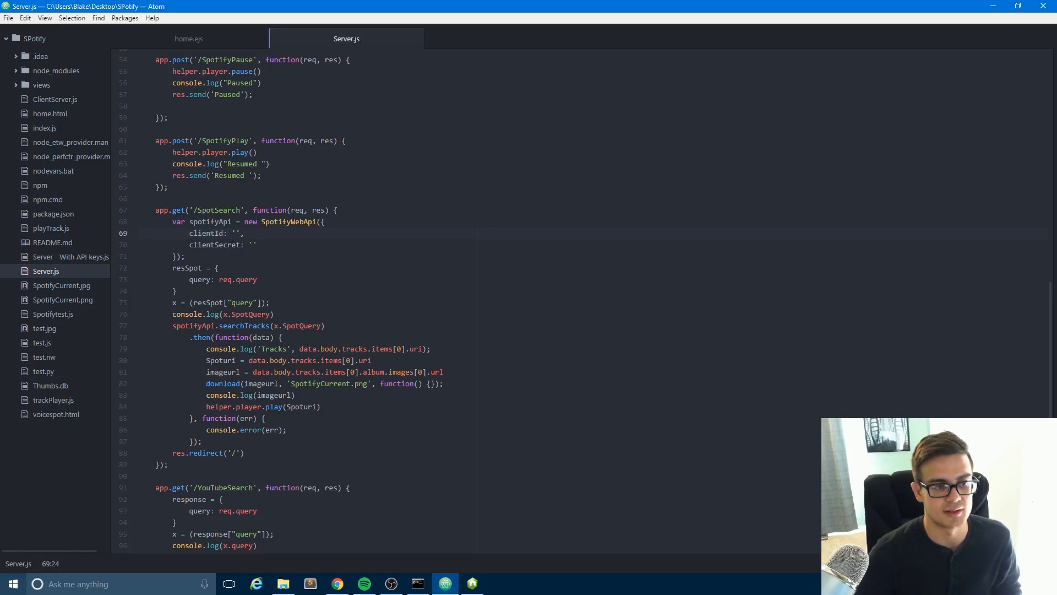
pyautogui.click(236, 234)
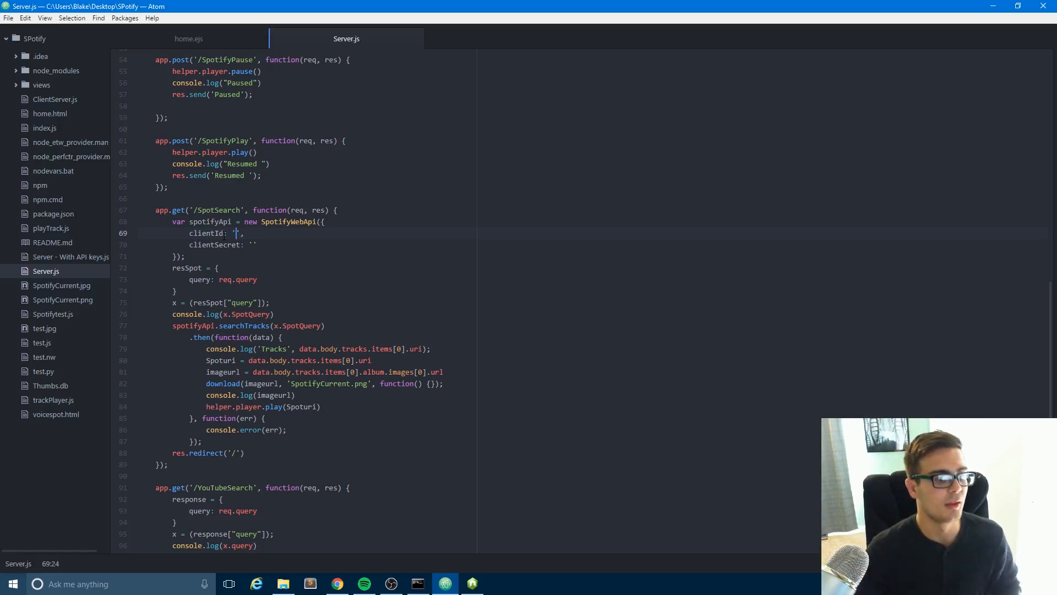
pyautogui.scroll(-3)
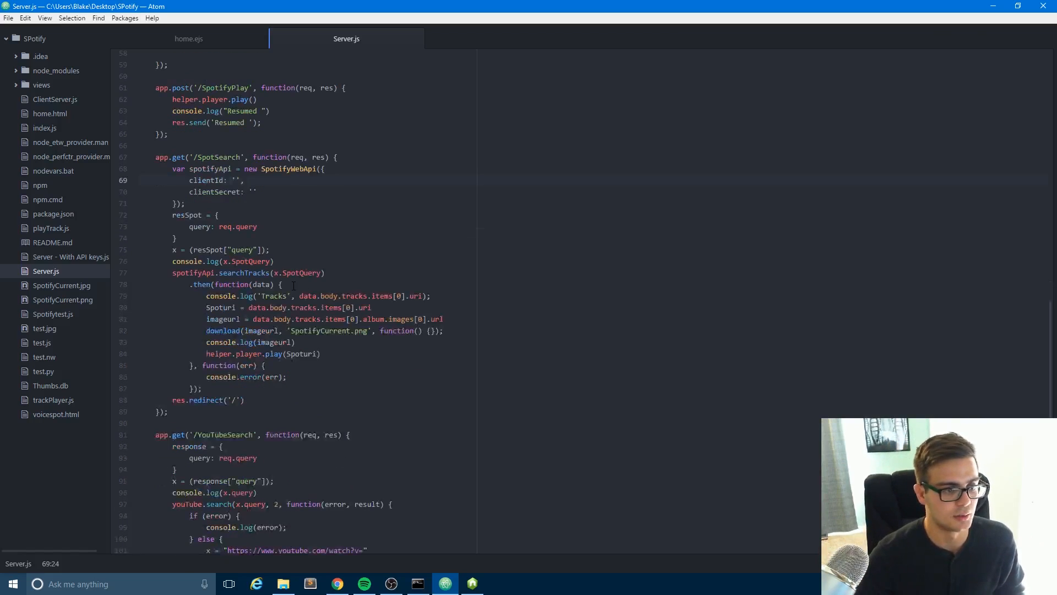
pyautogui.click(257, 226)
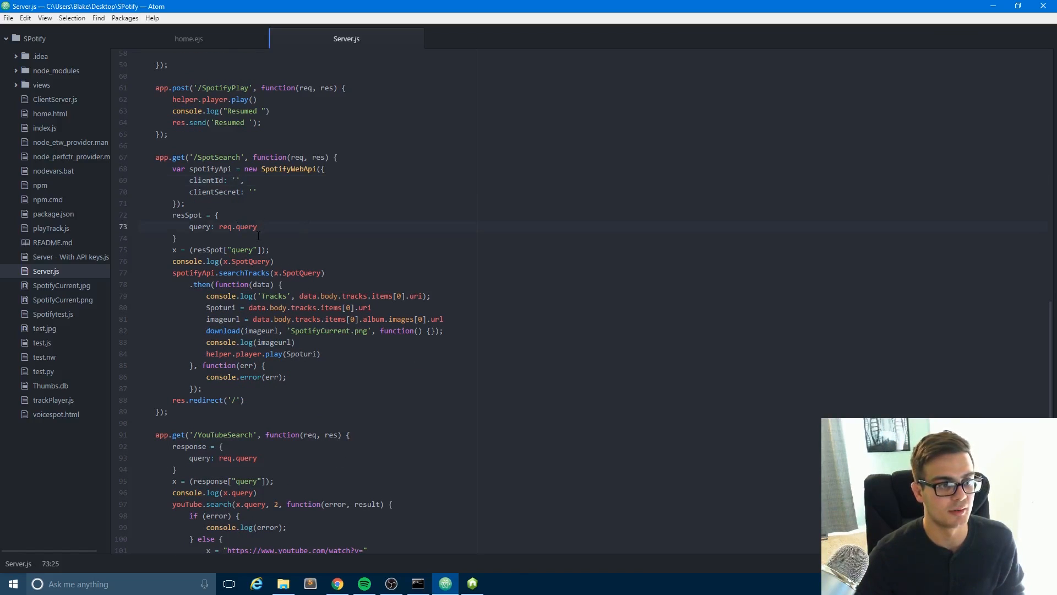
pyautogui.scroll(3)
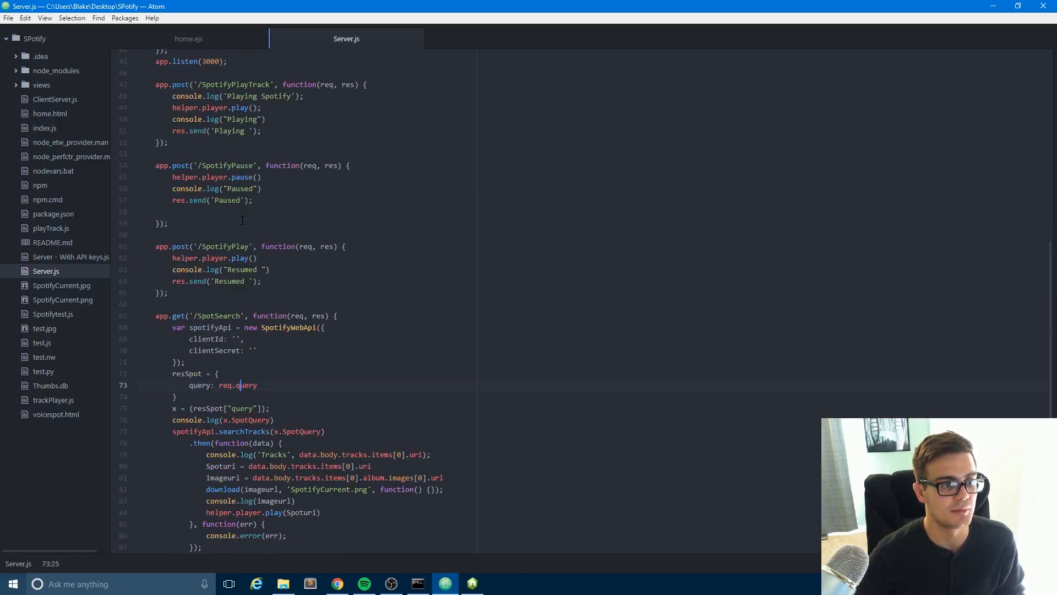
pyautogui.click(240, 200)
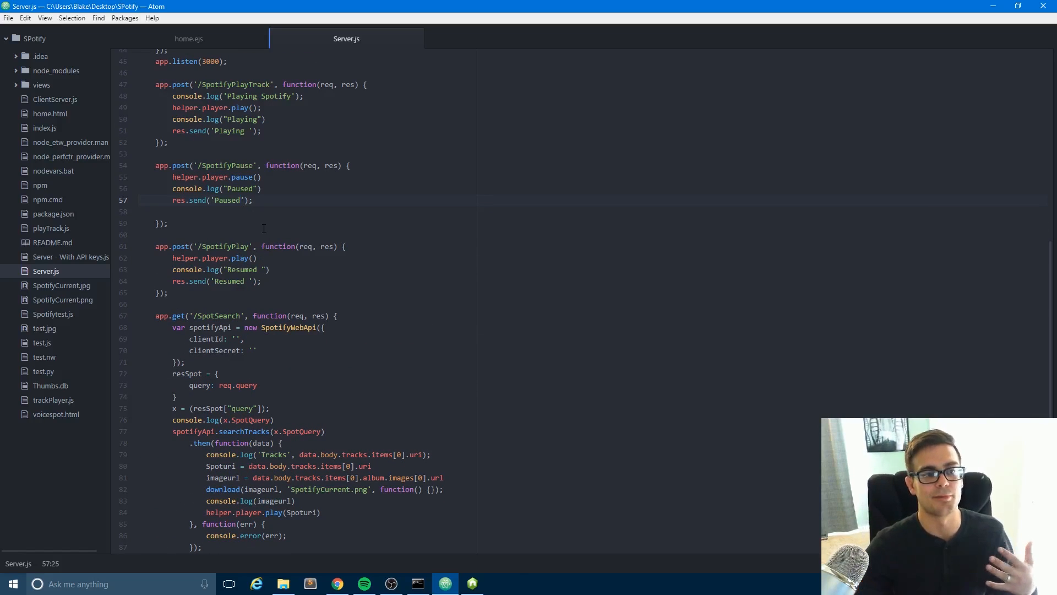
pyautogui.scroll(3)
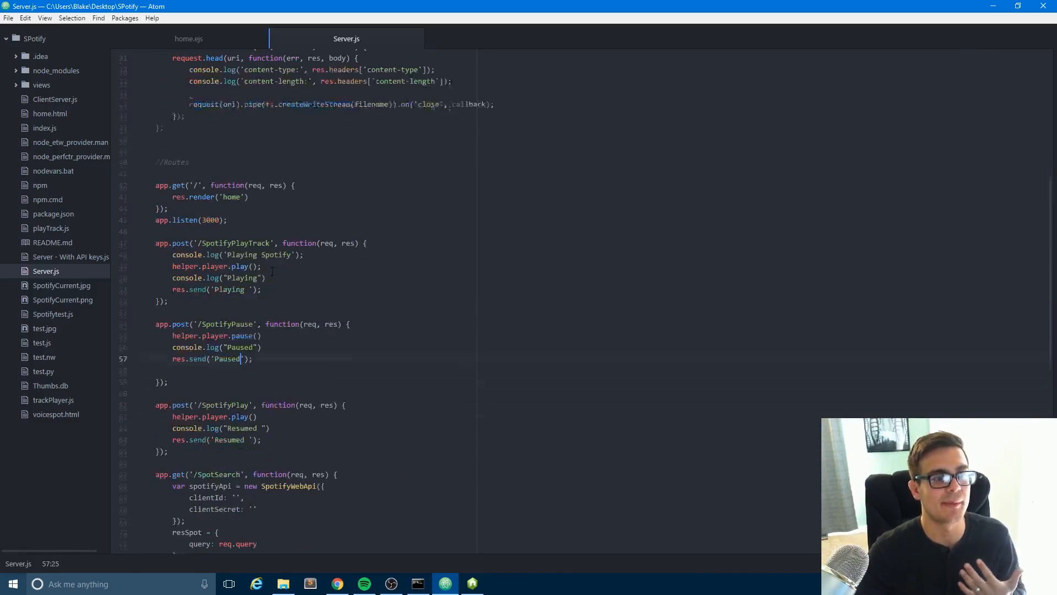
pyautogui.scroll(-3)
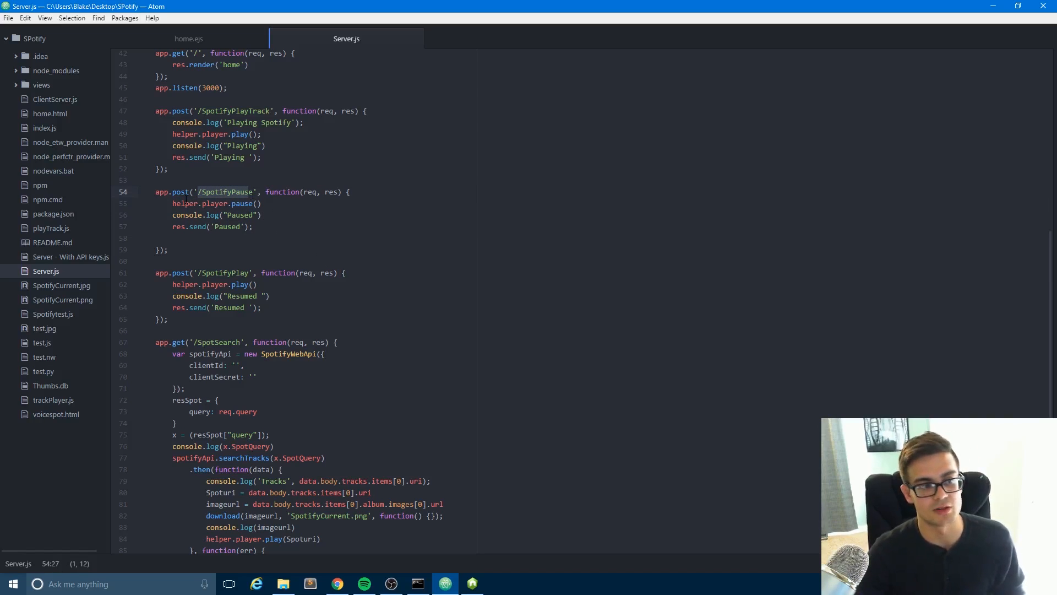
pyautogui.click(177, 203)
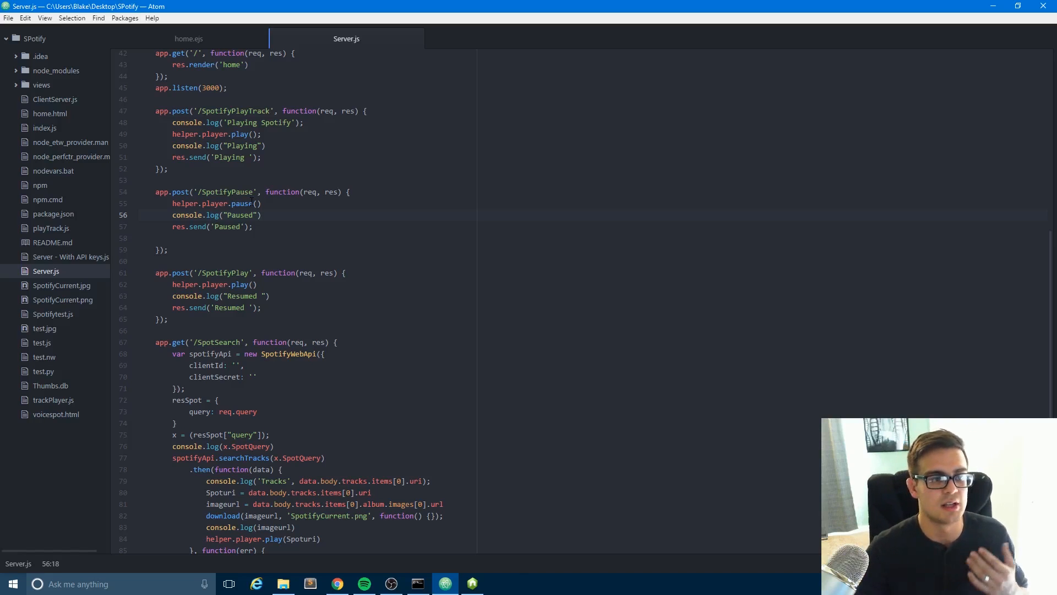
pyautogui.click(248, 204)
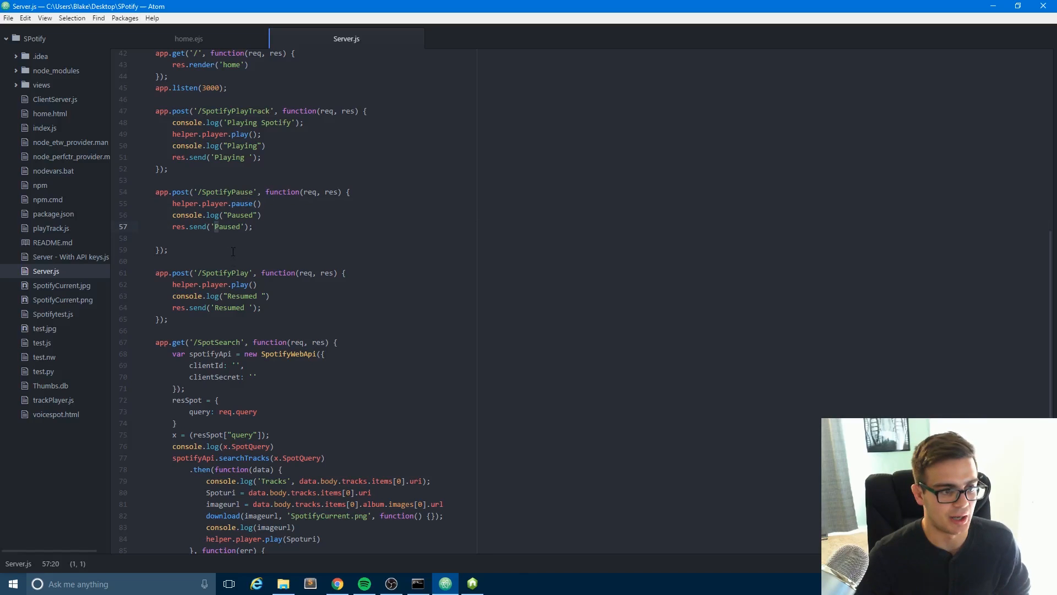
pyautogui.scroll(-3)
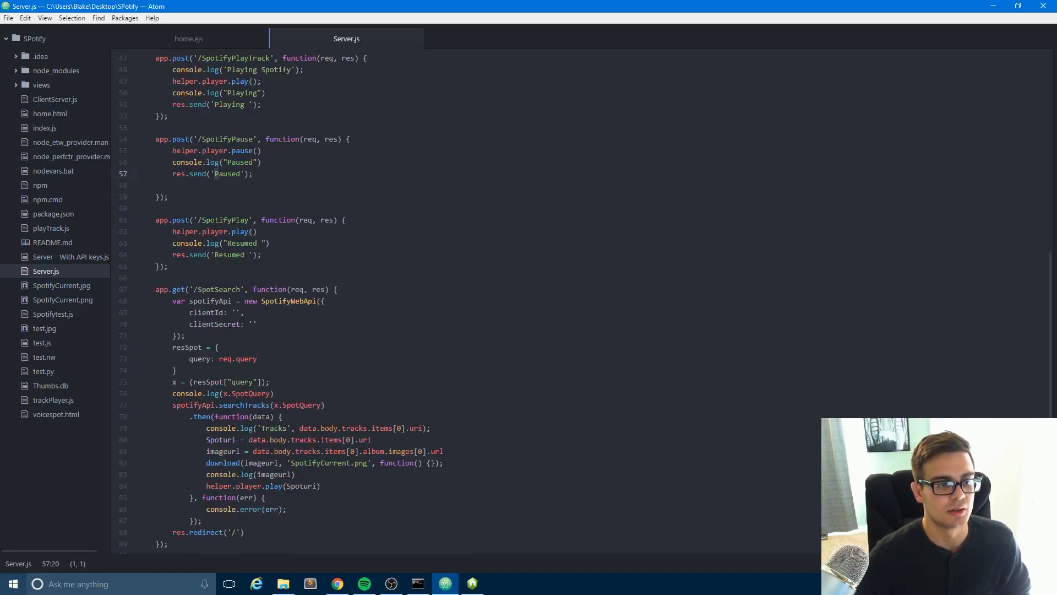
pyautogui.click(229, 220)
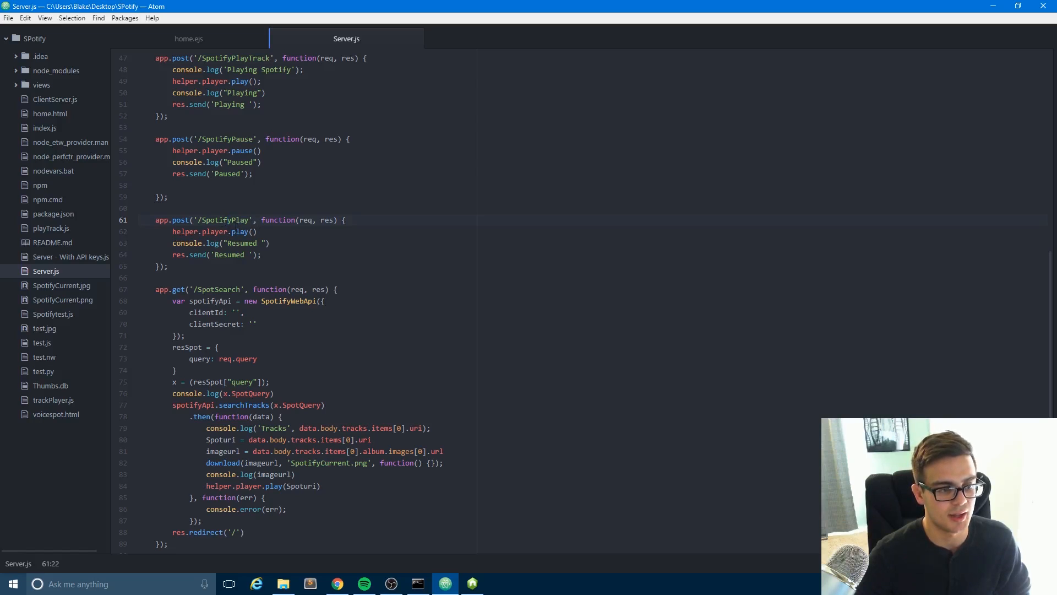
pyautogui.scroll(-3)
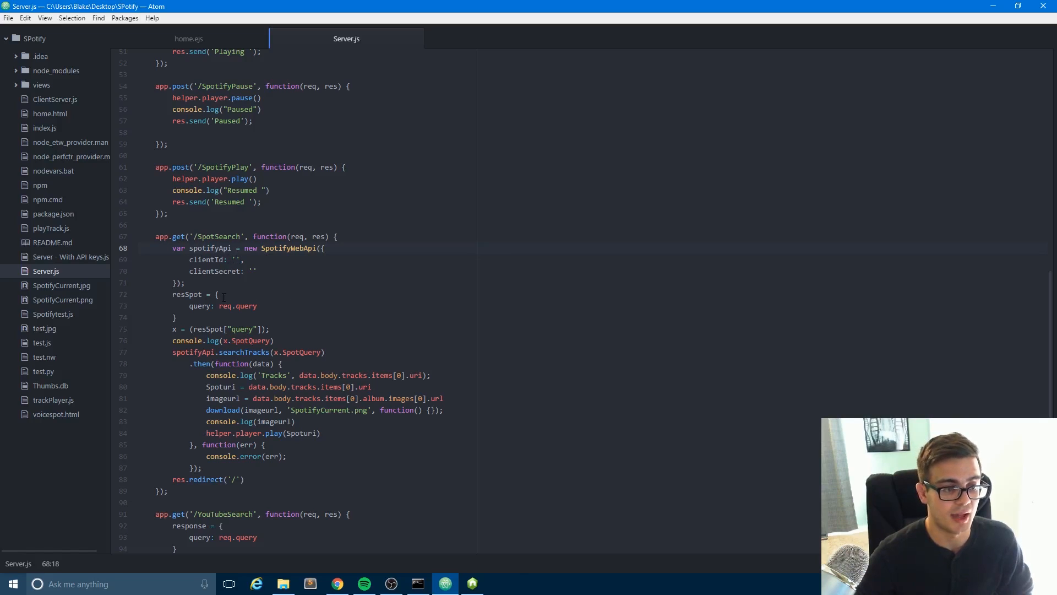
pyautogui.scroll(3)
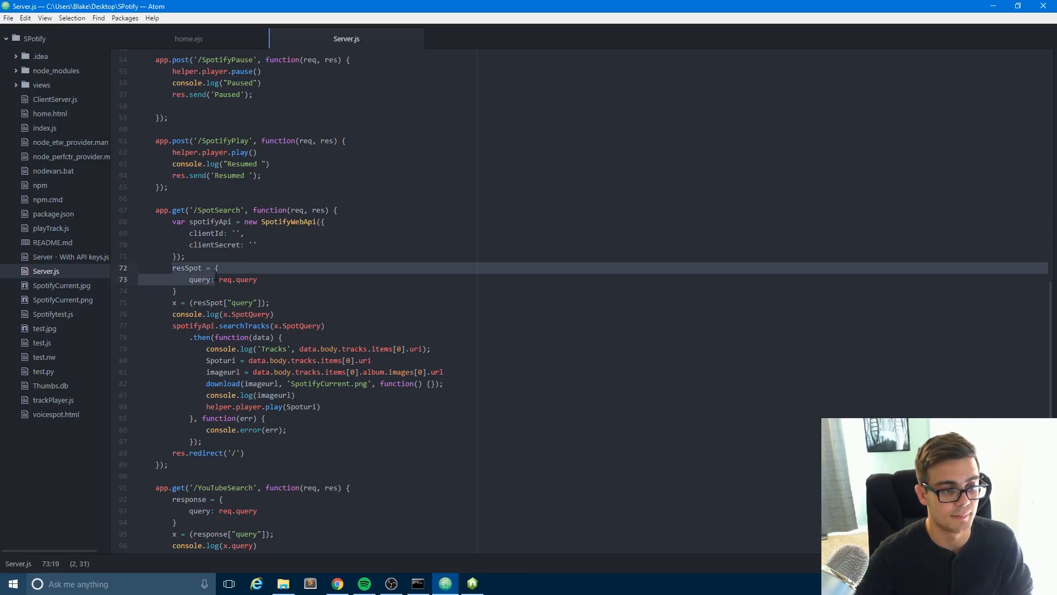
pyautogui.click(193, 267)
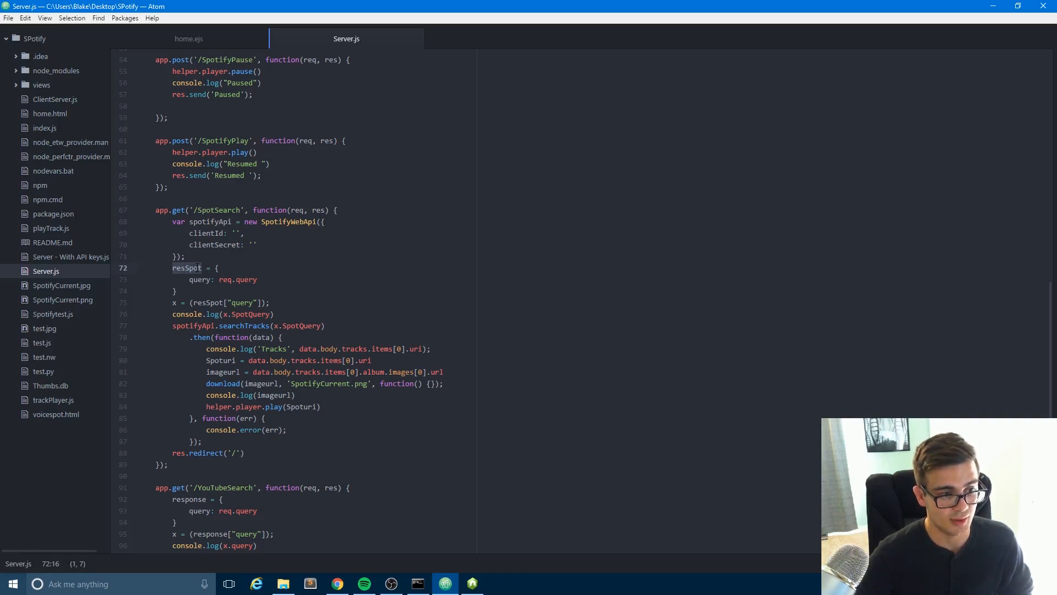
pyautogui.click(199, 268)
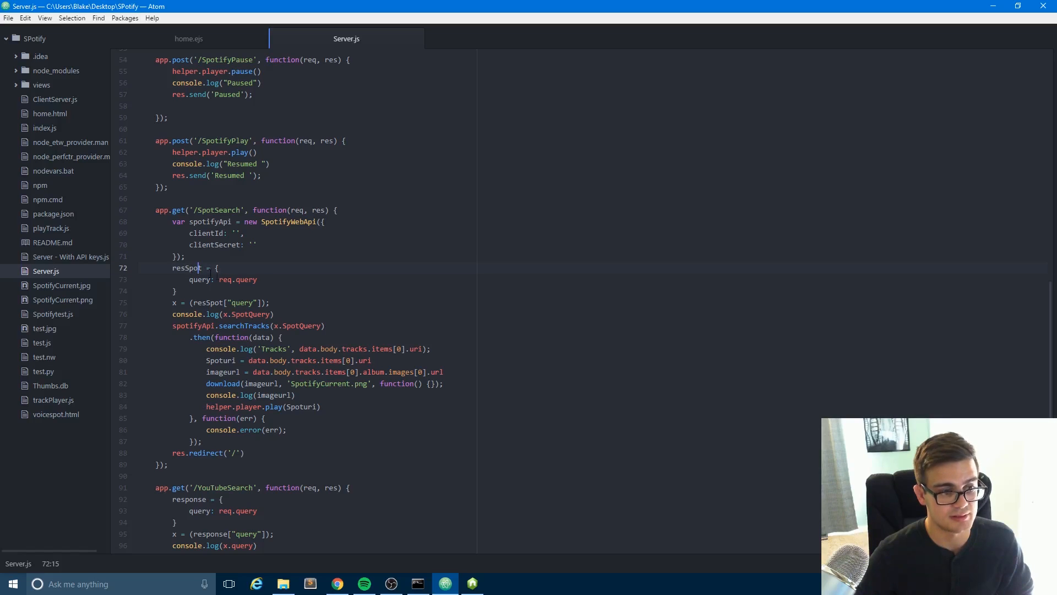
pyautogui.click(256, 279)
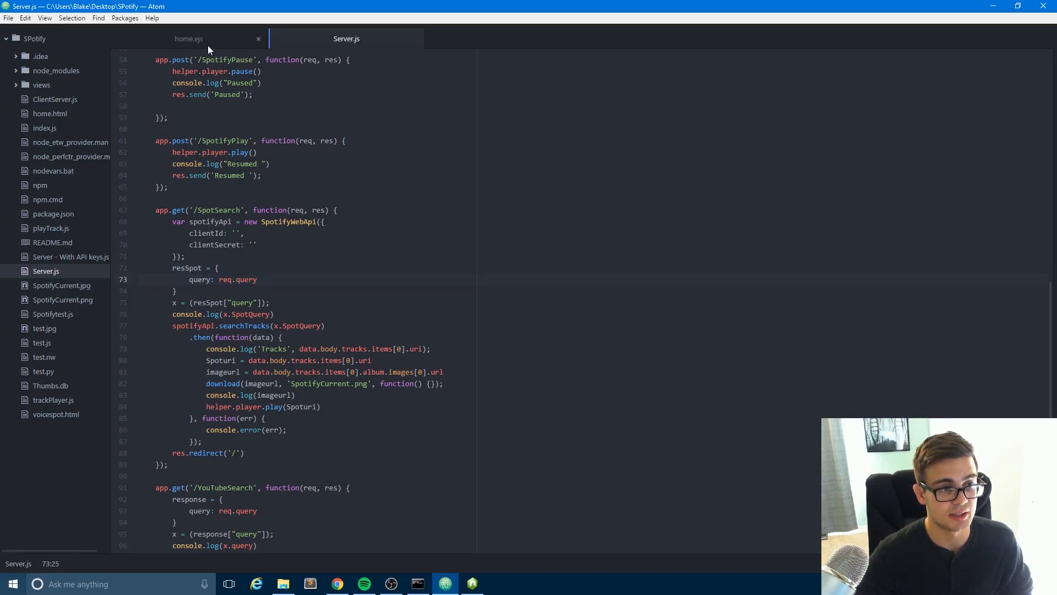
# Open home.ejs and search it for 'youtub', finding two matches
pyautogui.click(189, 38)
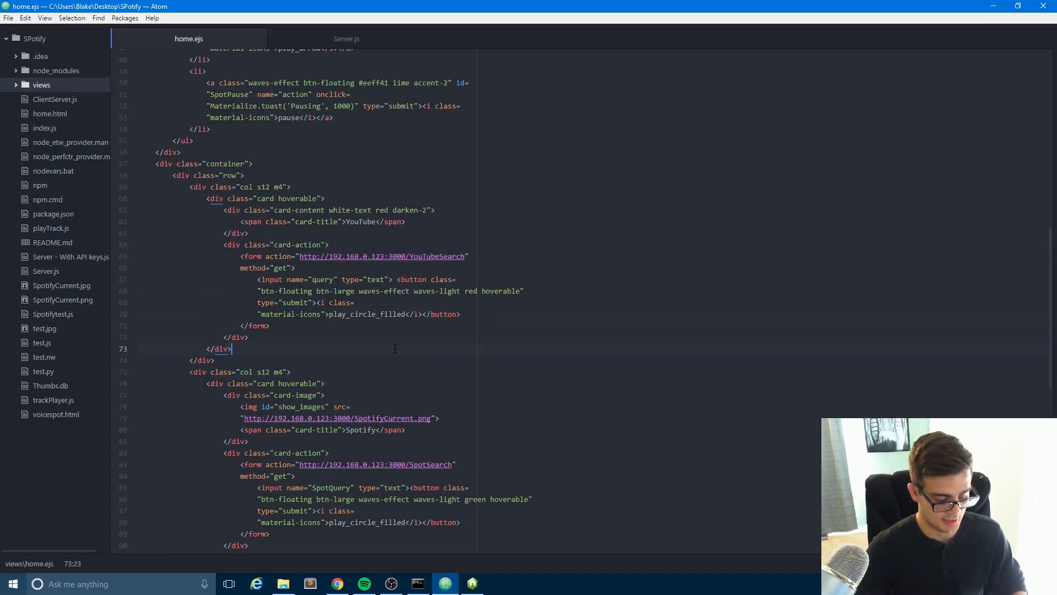
pyautogui.write('youtu')
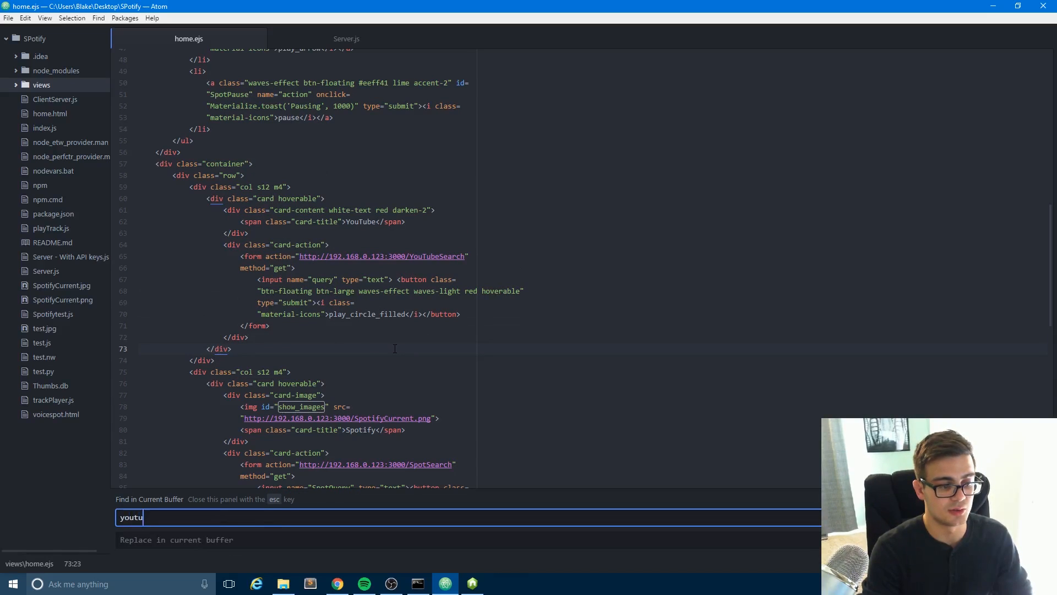
pyautogui.write('b')
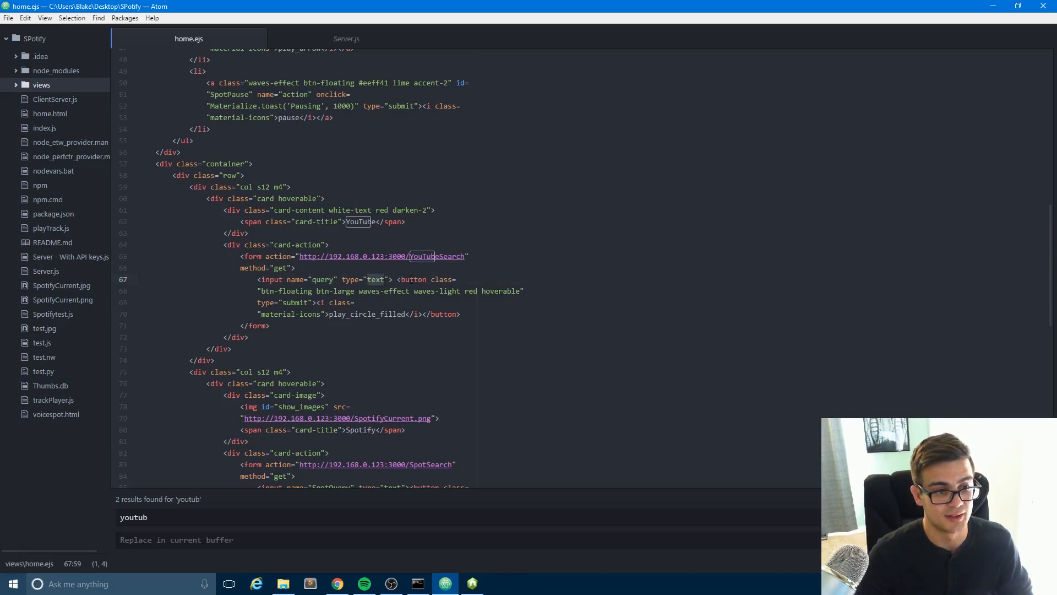
# Compare WakeyWakey's YouTube and Spotify cards in Chrome, then return to Atom
pyautogui.click(336, 583)
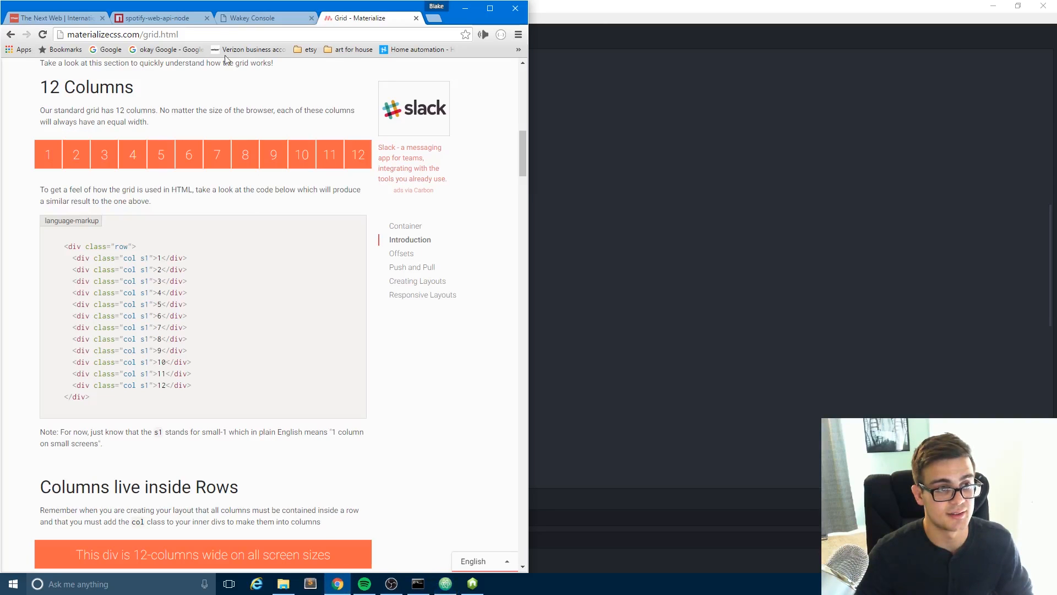
pyautogui.click(263, 18)
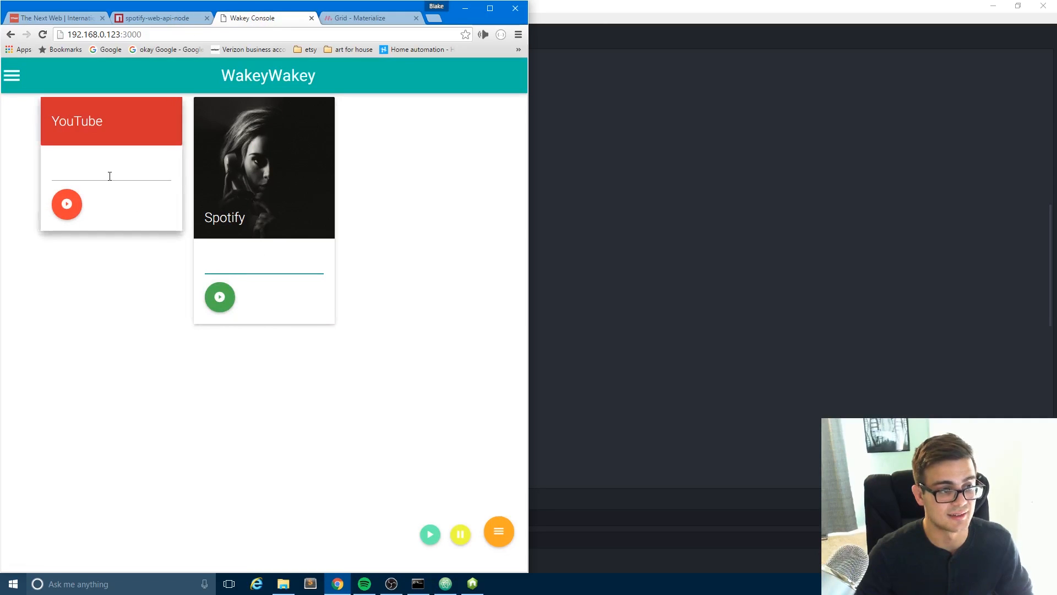
pyautogui.click(263, 263)
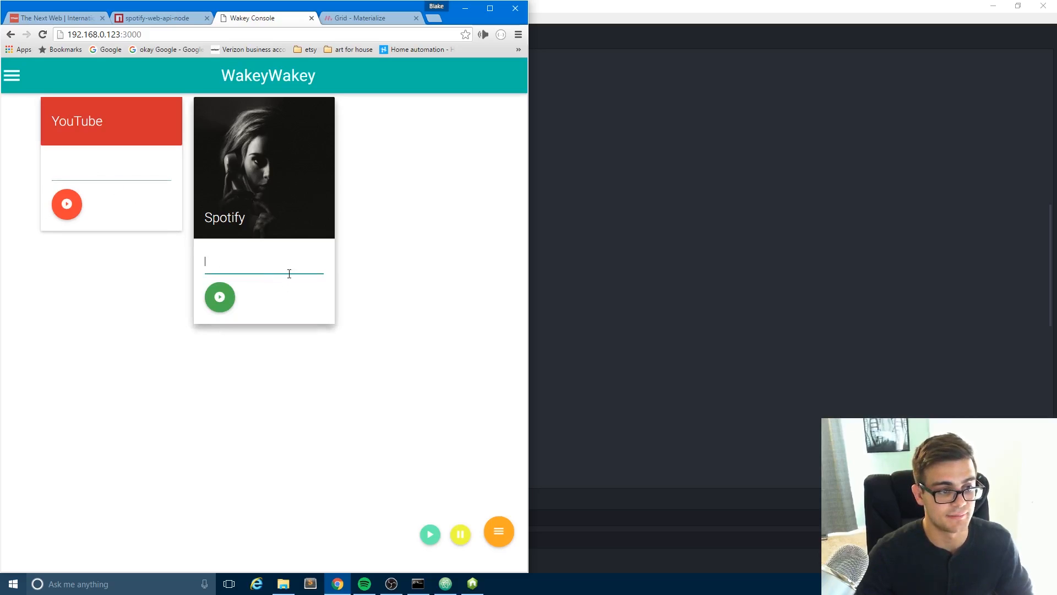
pyautogui.moveTo(234, 255)
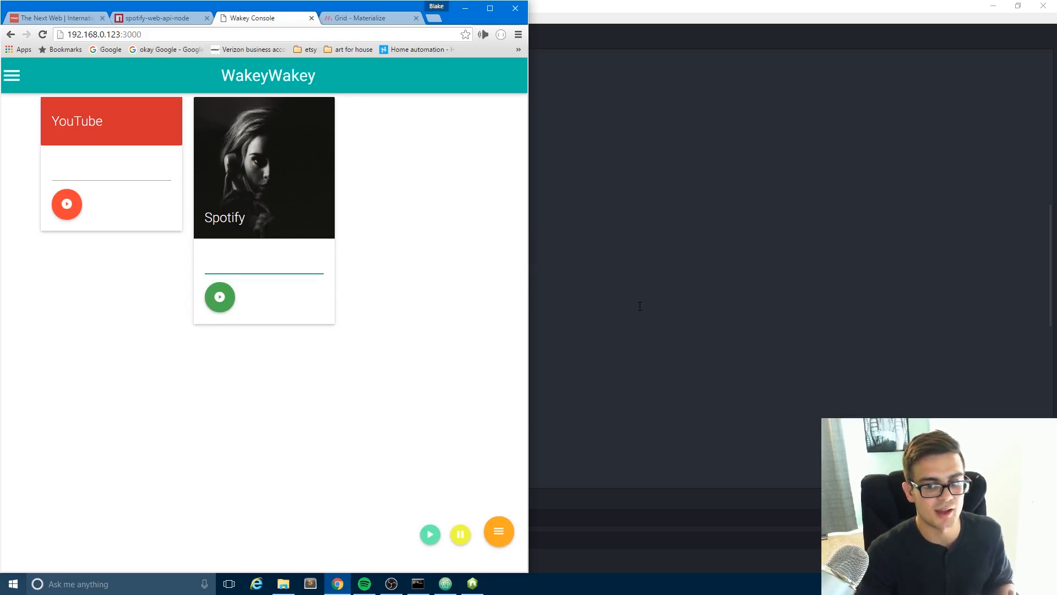
pyautogui.click(444, 584)
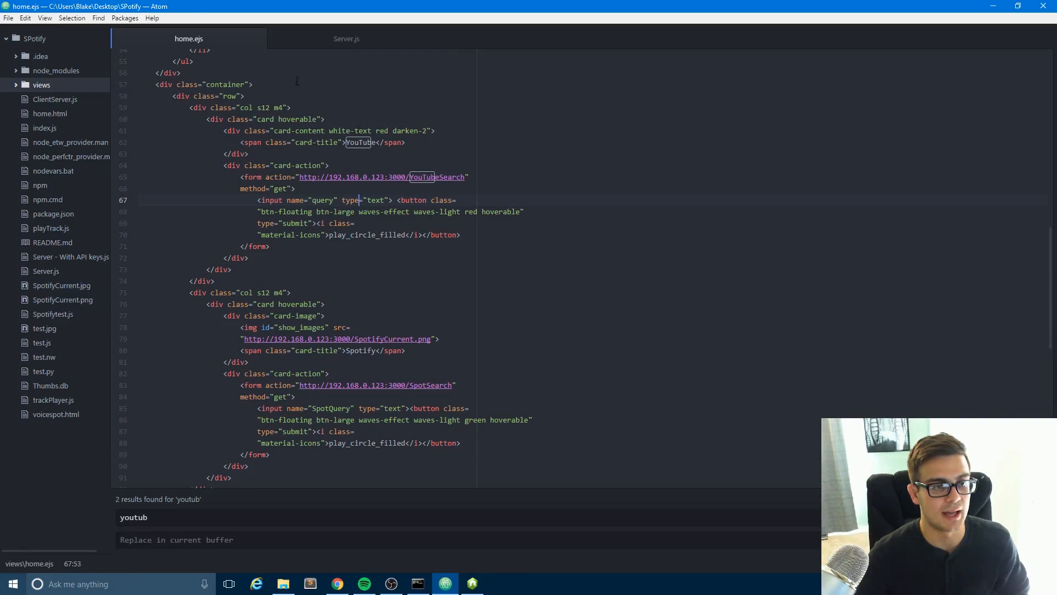
# Walk through SpotSearch in Server.js: SpotQuery, track uri, and album-image download
pyautogui.click(346, 38)
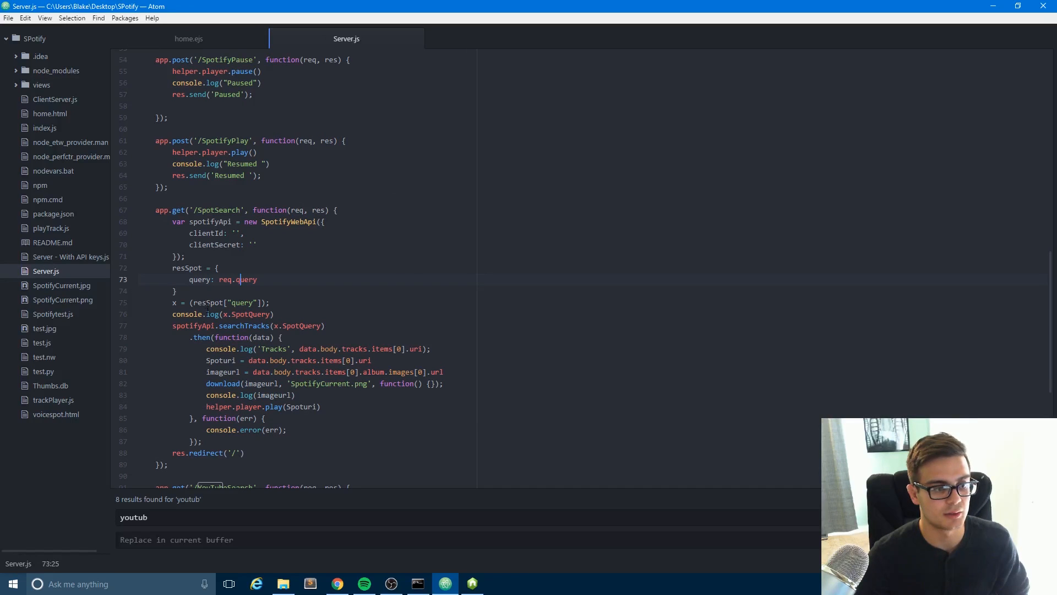
pyautogui.click(181, 302)
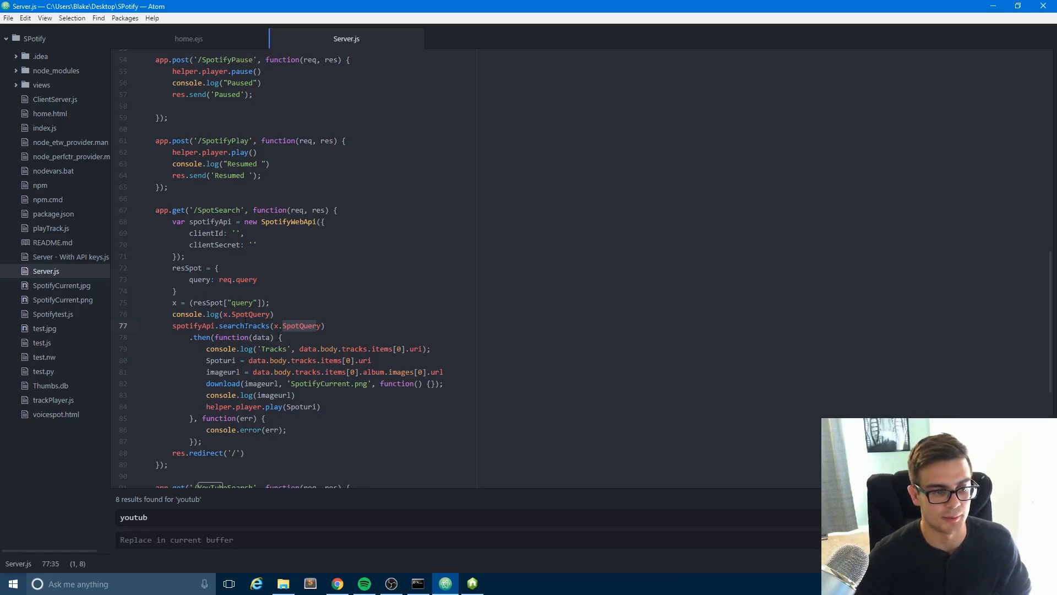
pyautogui.scroll(-3)
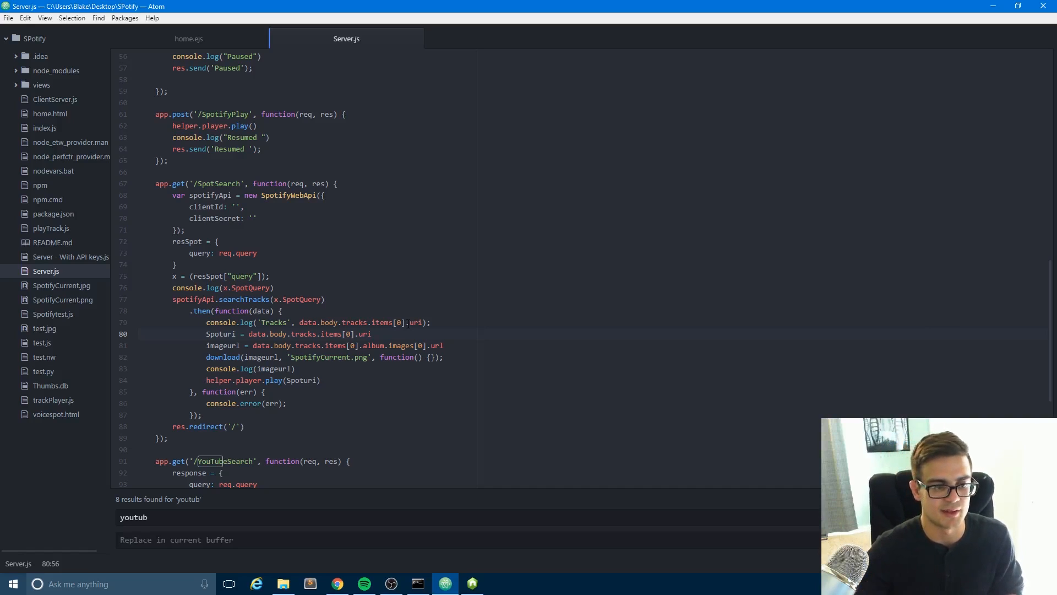
pyautogui.click(371, 334)
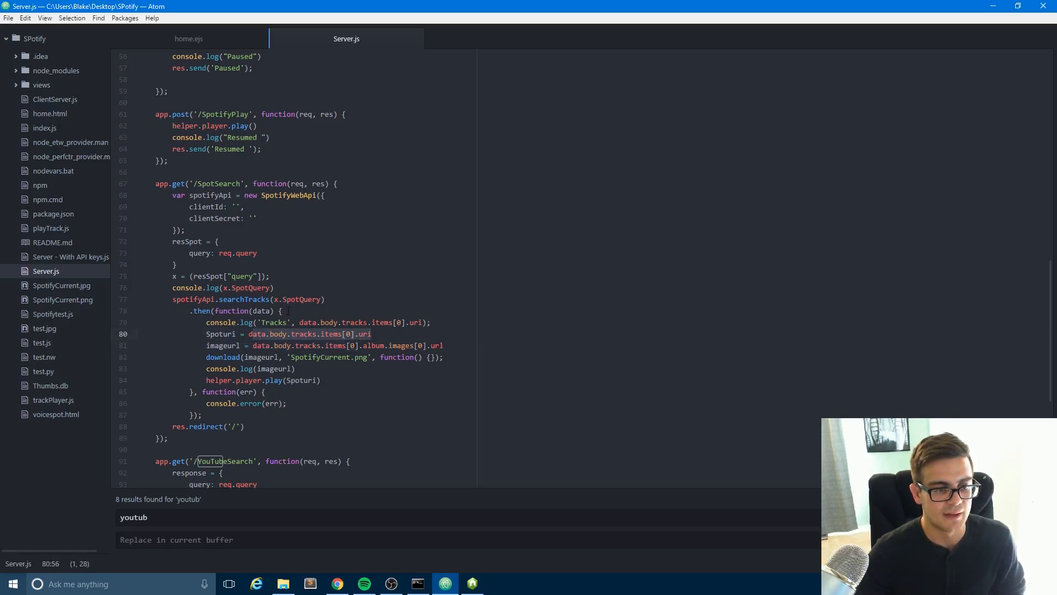
pyautogui.click(251, 333)
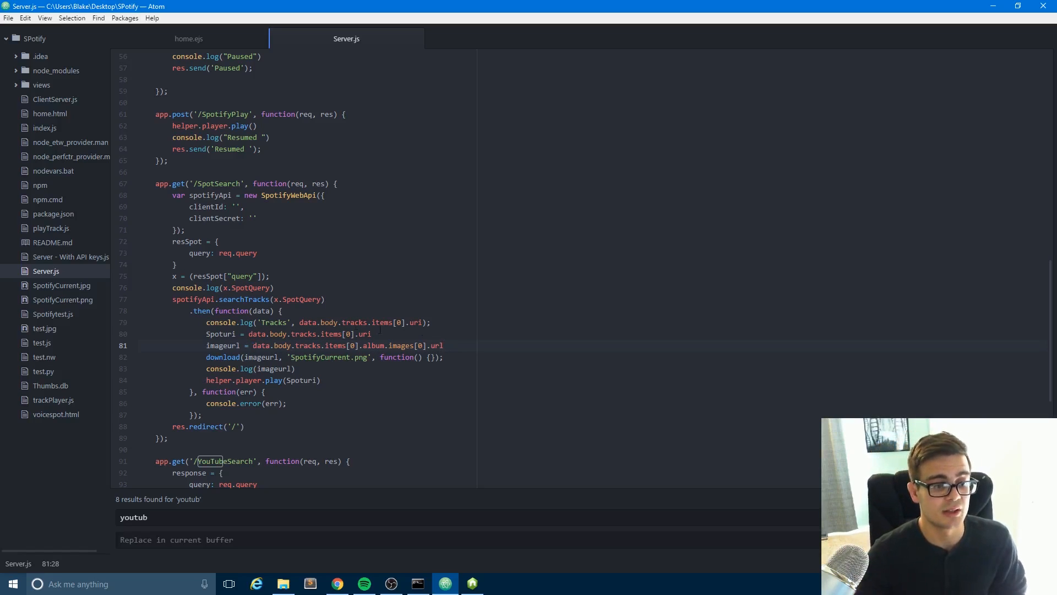
pyautogui.scroll(-3)
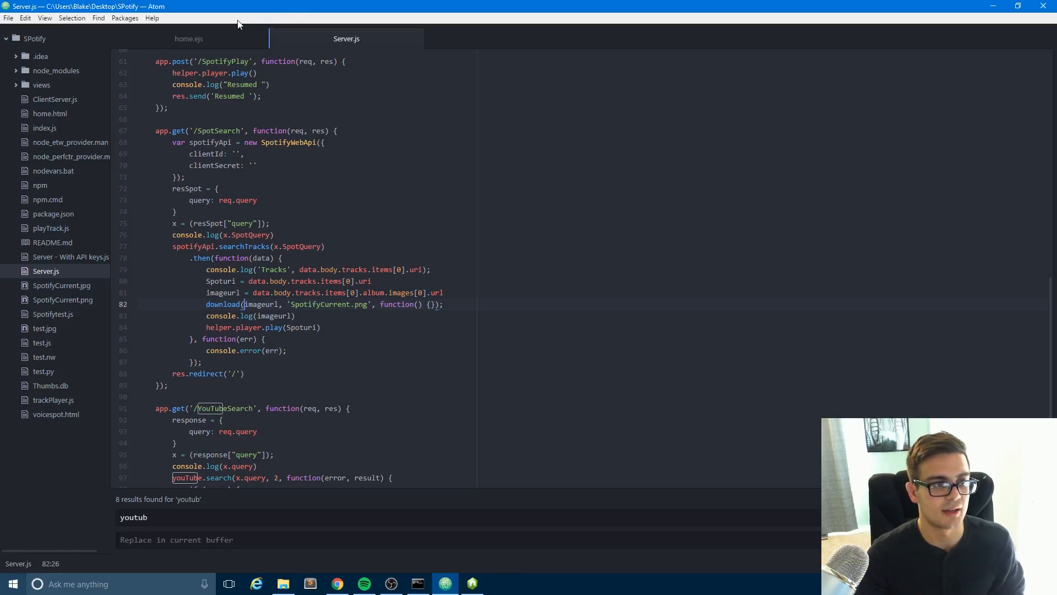
# Return to home.ejs and point out the img tag showing SpotifyCurrent.png
pyautogui.click(189, 38)
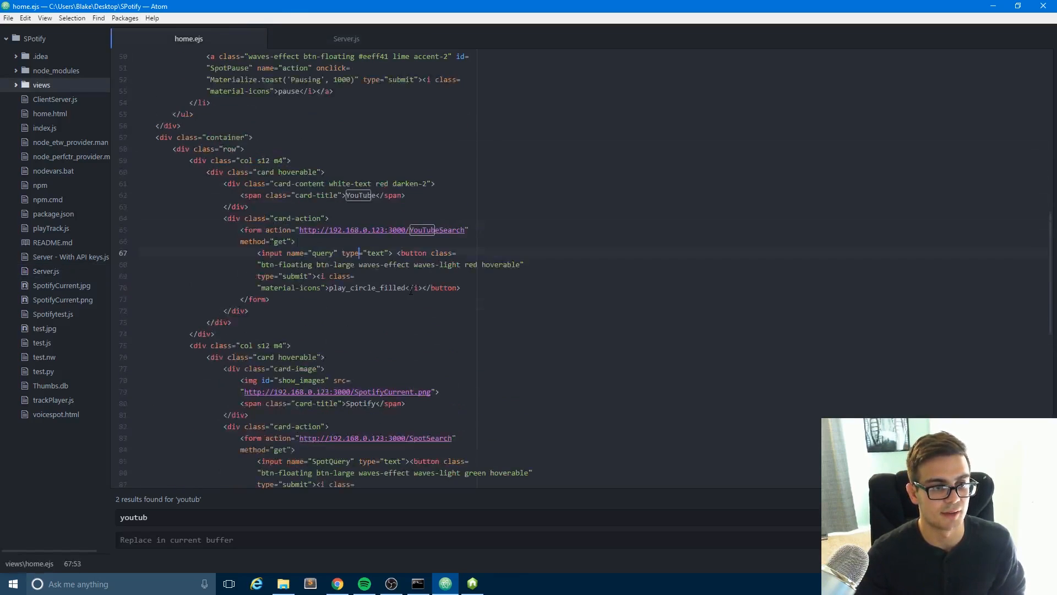
pyautogui.scroll(3)
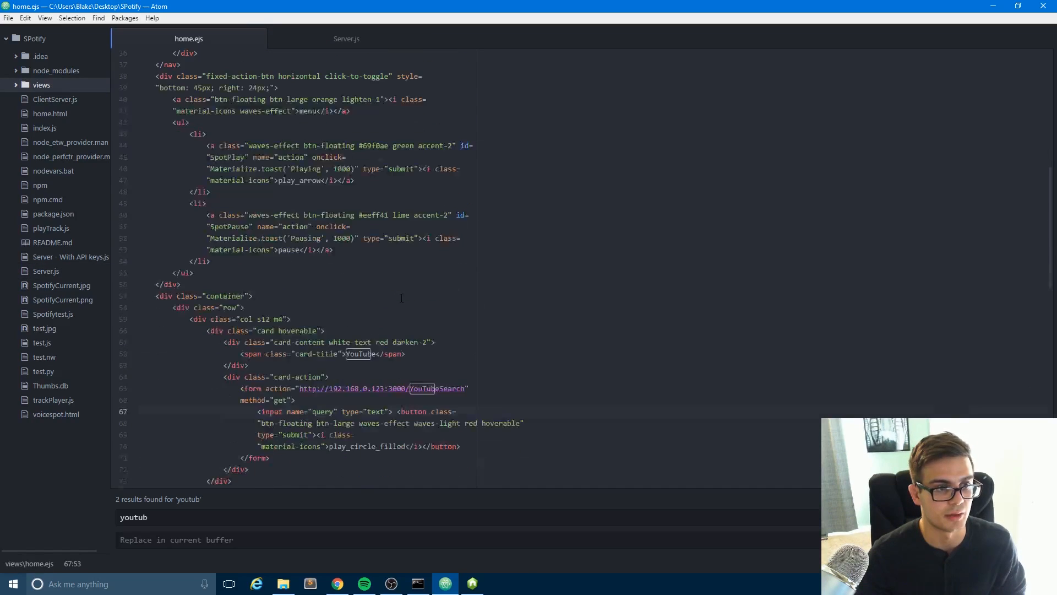
pyautogui.scroll(3)
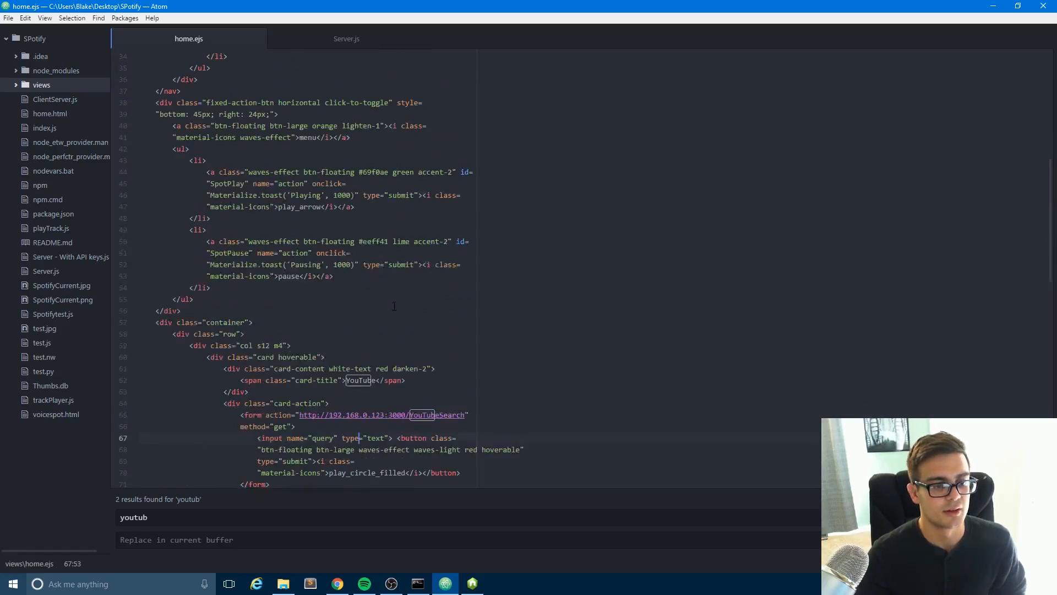
pyautogui.scroll(-3)
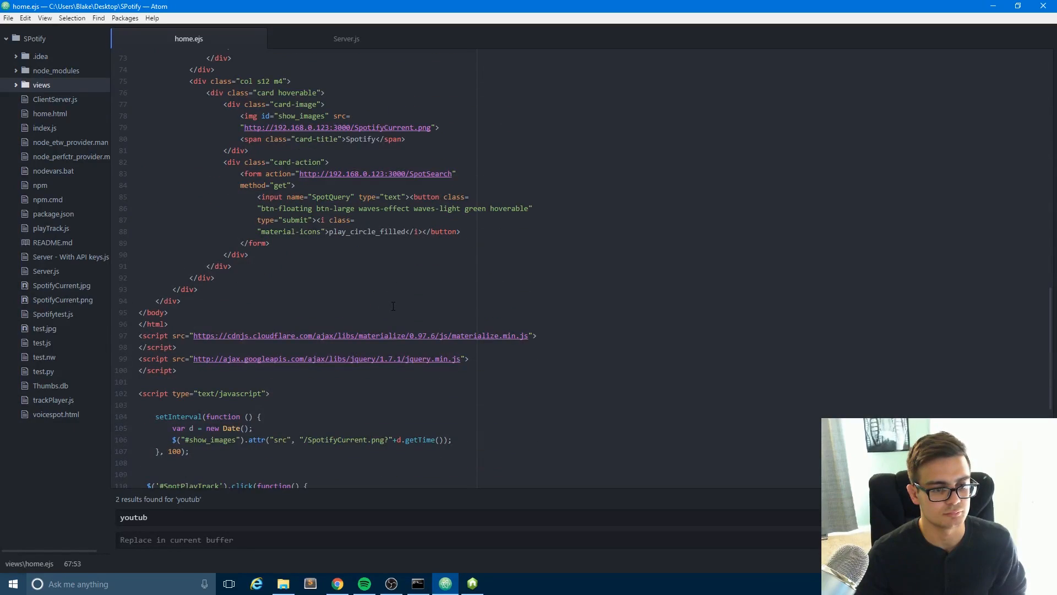
pyautogui.scroll(3)
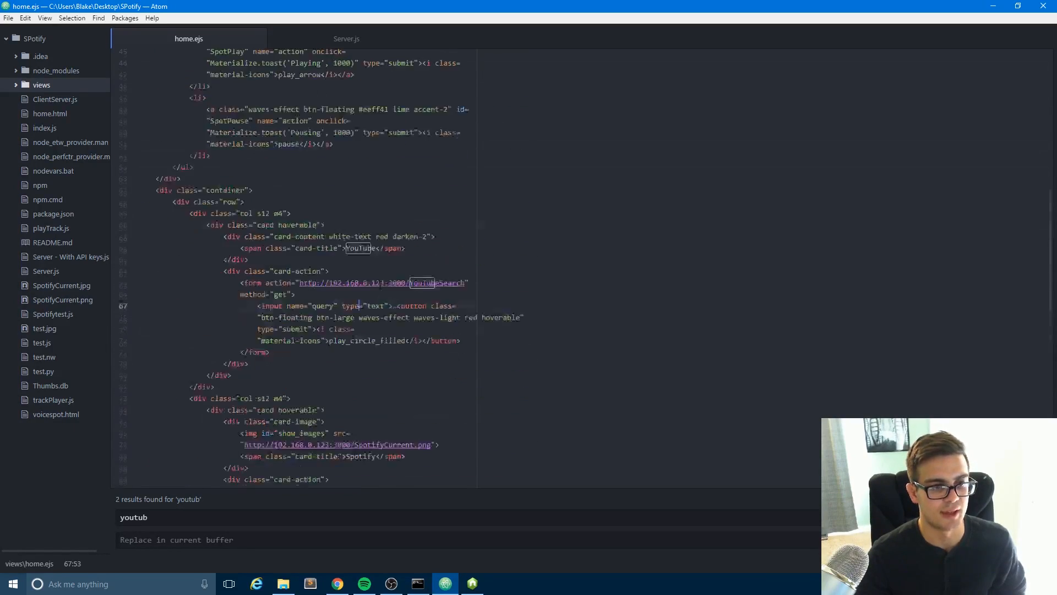
pyautogui.scroll(3)
pyautogui.write('img')
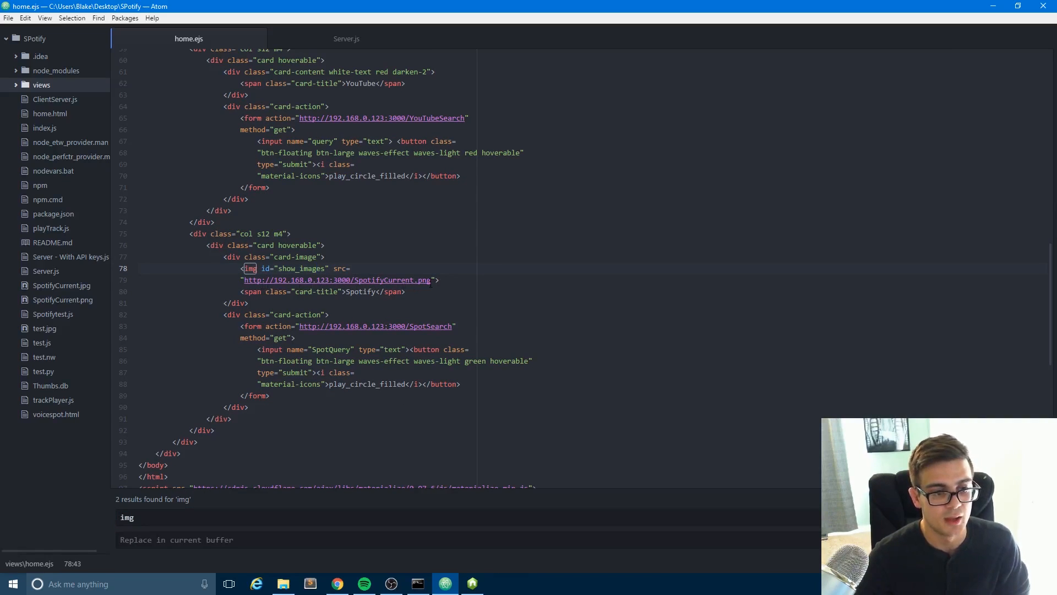
pyautogui.click(436, 279)
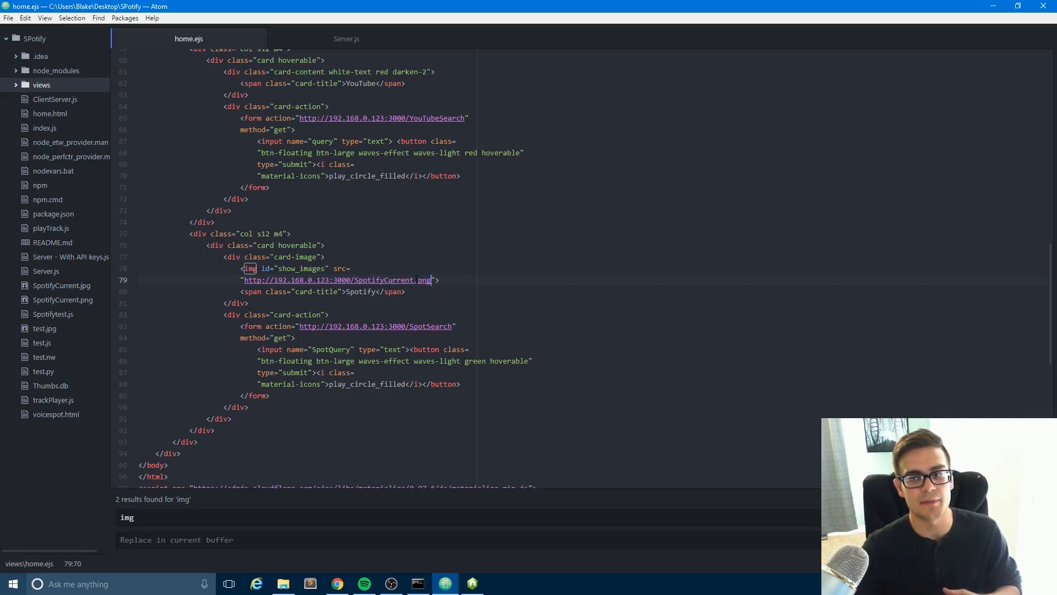
# View the Spotify card's album cover in Chrome, then return to home.ejs
pyautogui.click(337, 584)
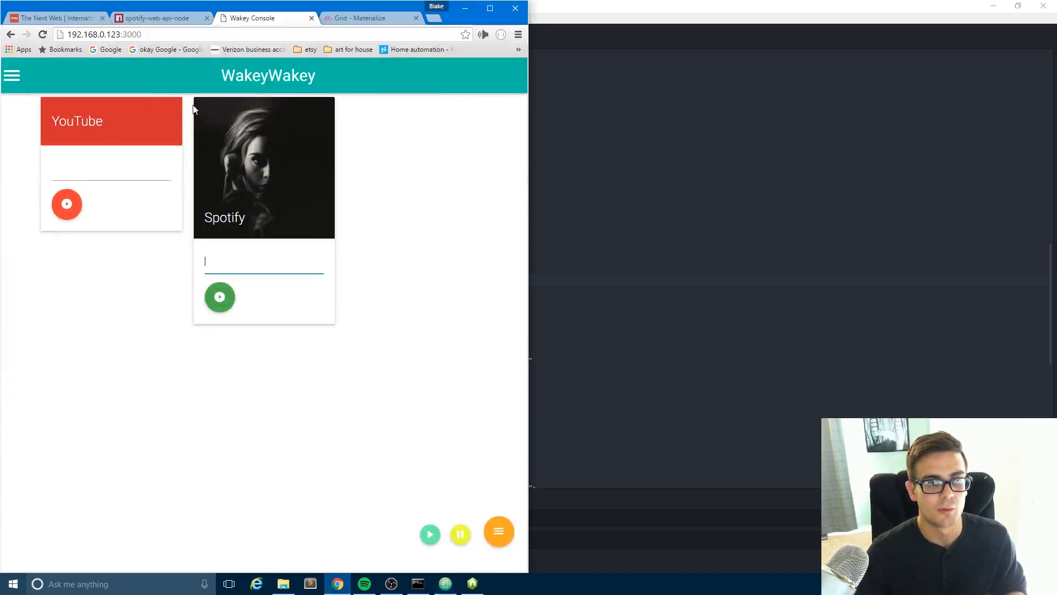
pyautogui.moveTo(232, 187)
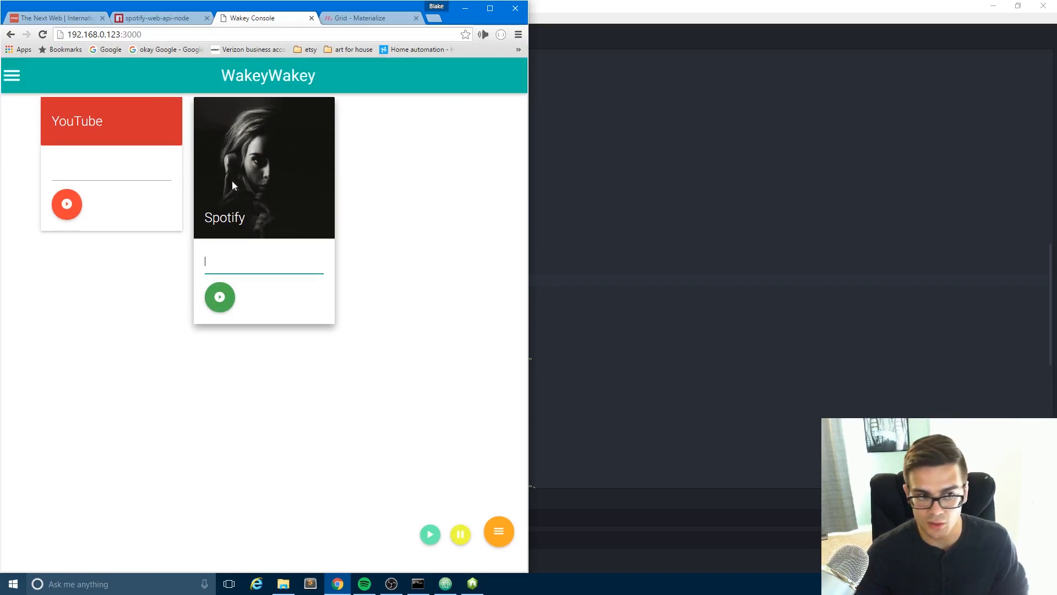
pyautogui.moveTo(253, 177)
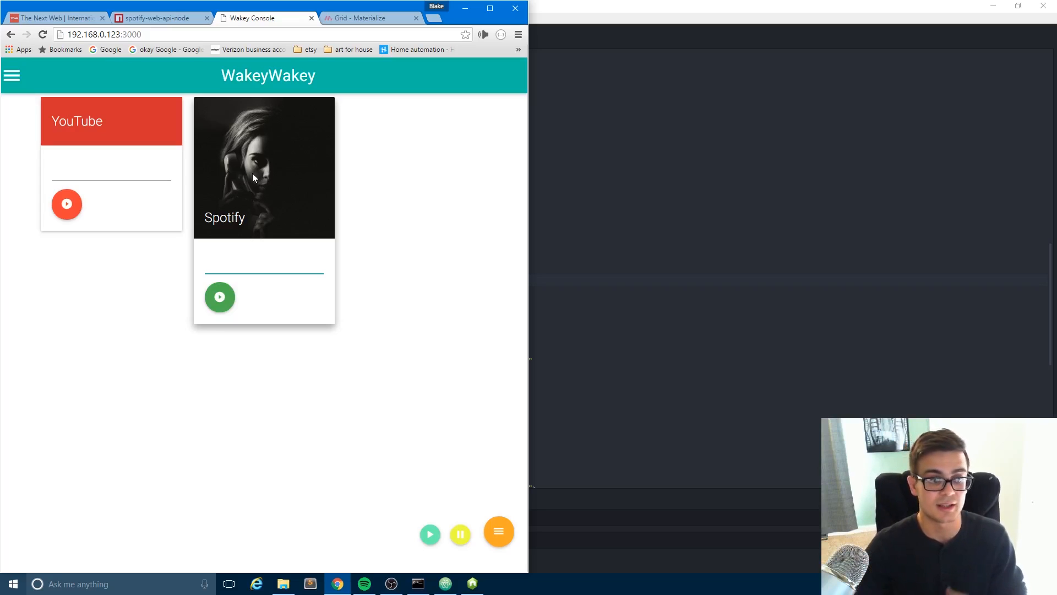
pyautogui.click(263, 262)
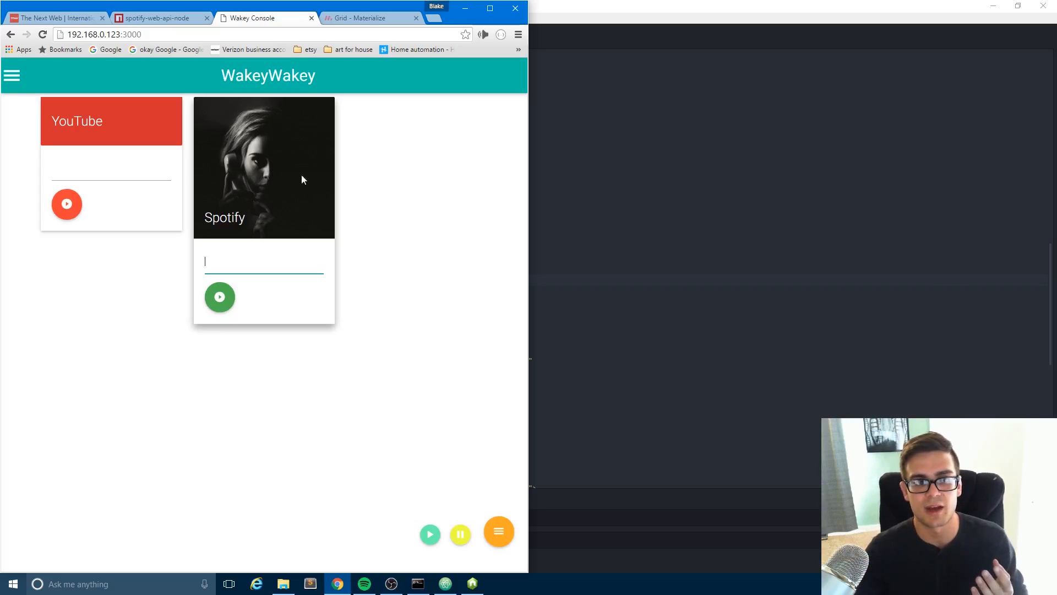
pyautogui.moveTo(451, 225)
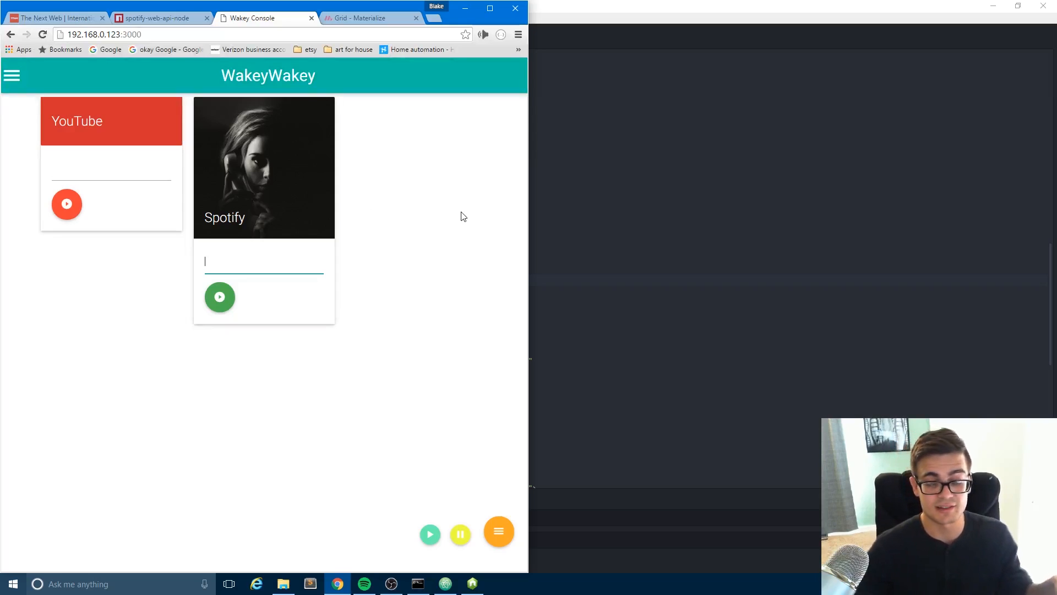
pyautogui.moveTo(433, 222)
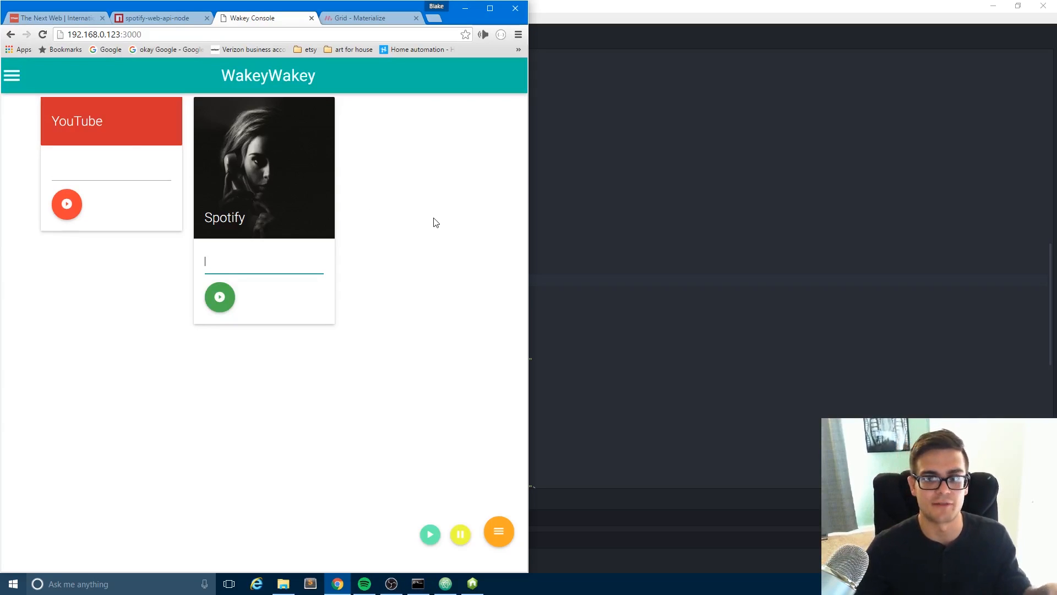
pyautogui.moveTo(463, 237)
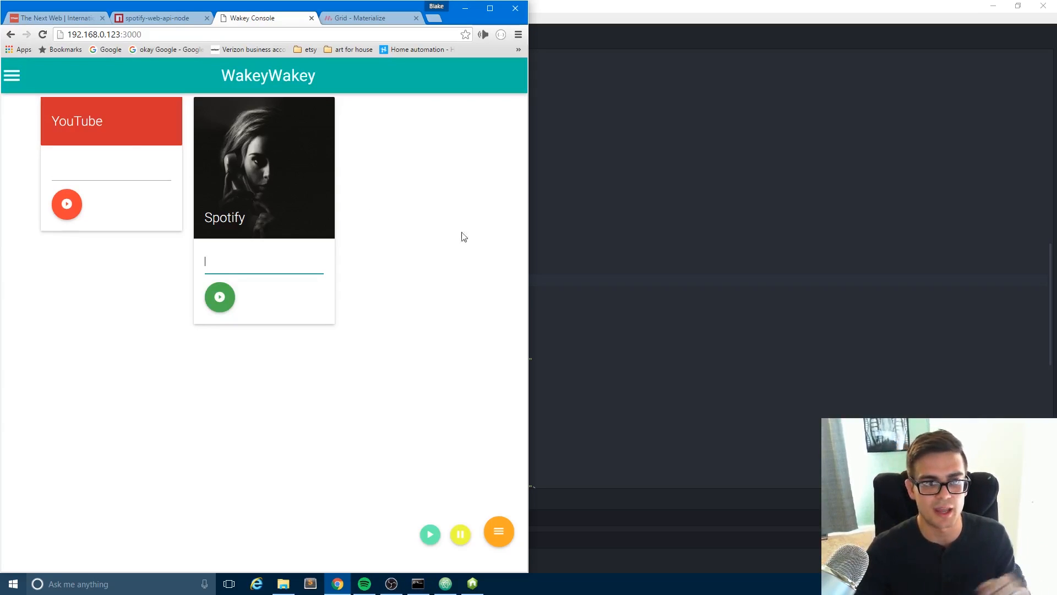
pyautogui.click(444, 584)
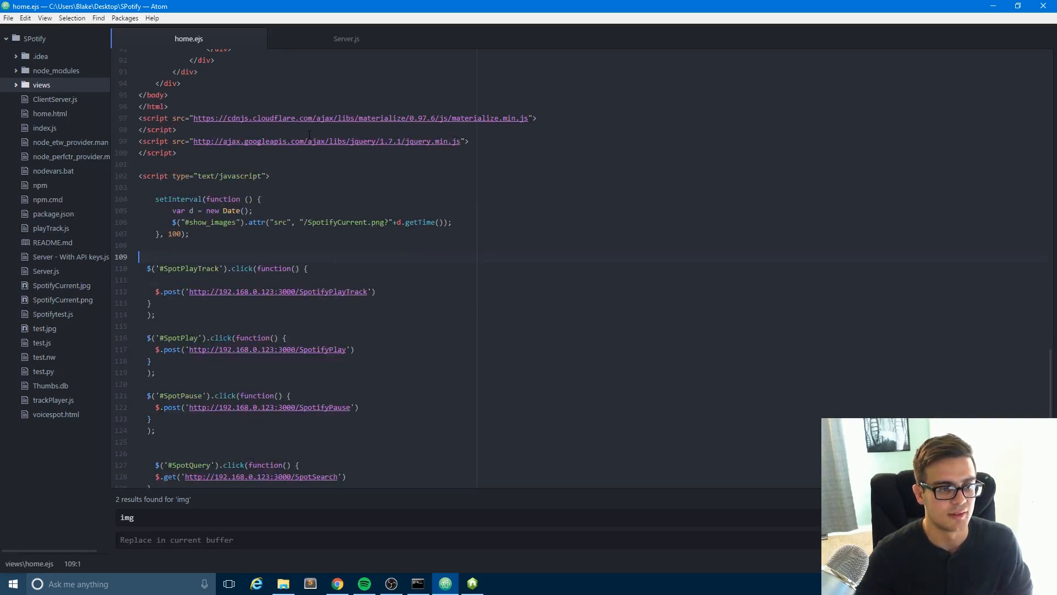
# Scroll home.ejs to the script block and mark the SpotifyPlayTrack post request line
pyautogui.scroll(-3)
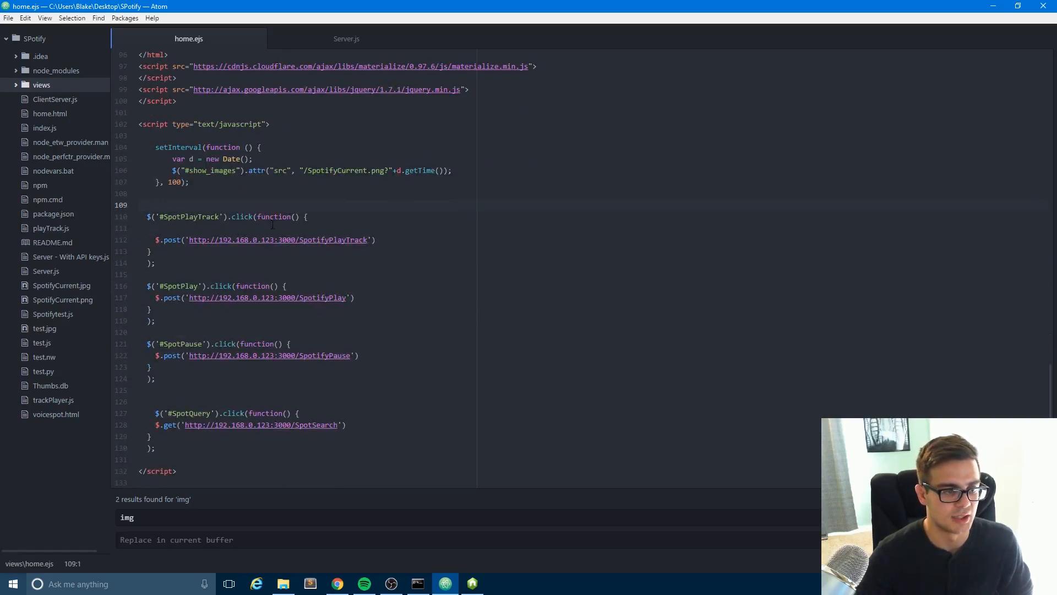
pyautogui.click(168, 239)
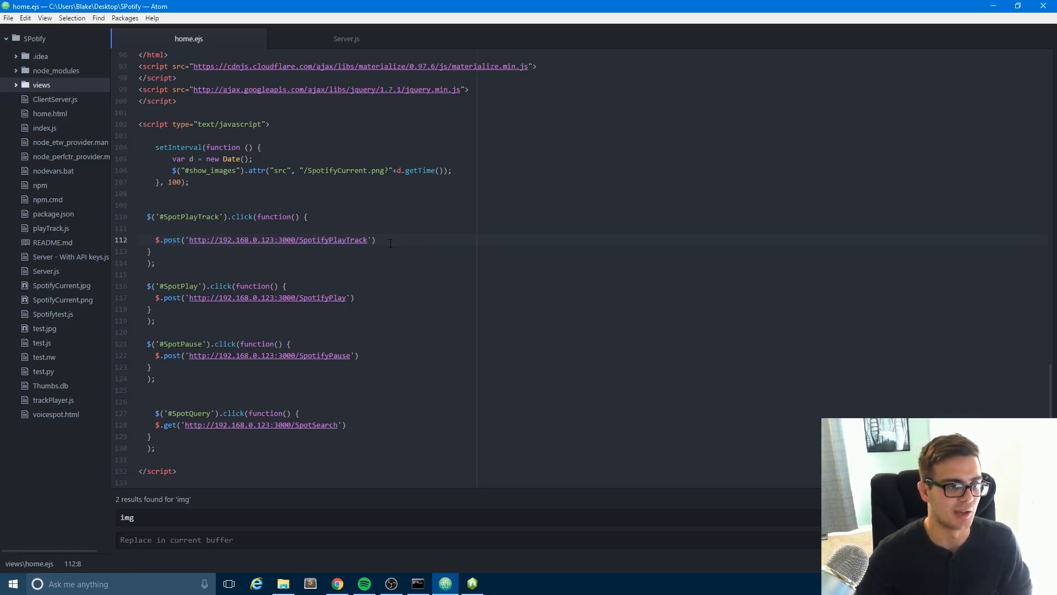
# Switch to Server.js and scroll to the SpotSearch route's closing redirect
pyautogui.click(346, 38)
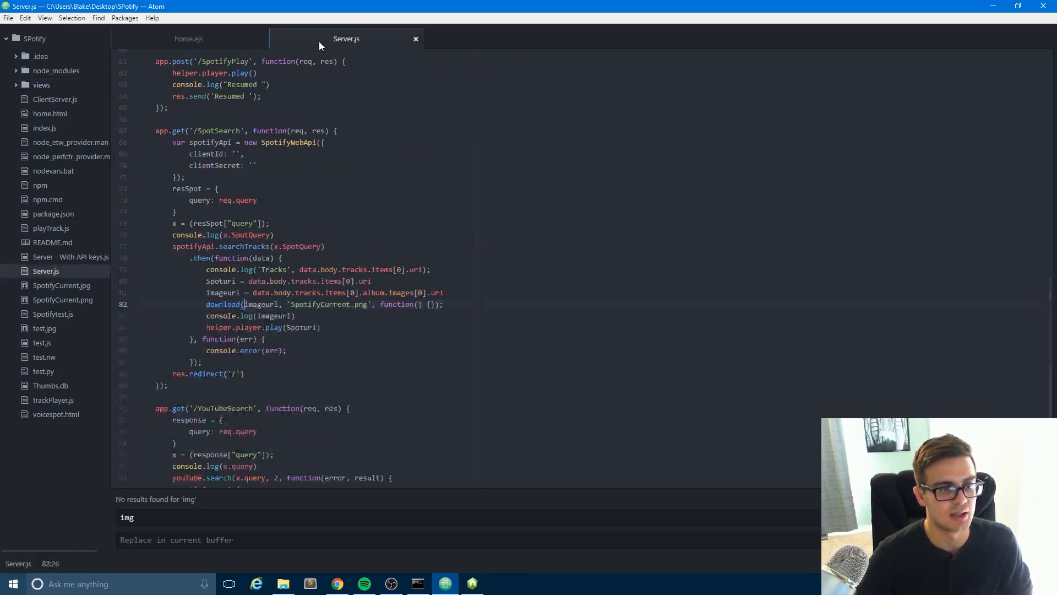
pyautogui.scroll(3)
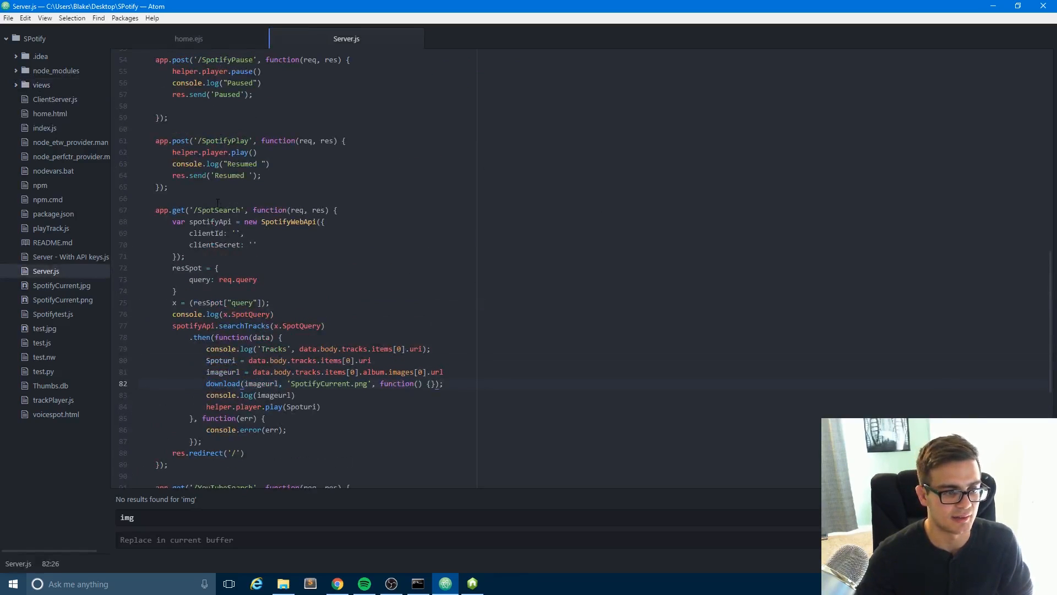
pyautogui.scroll(-3)
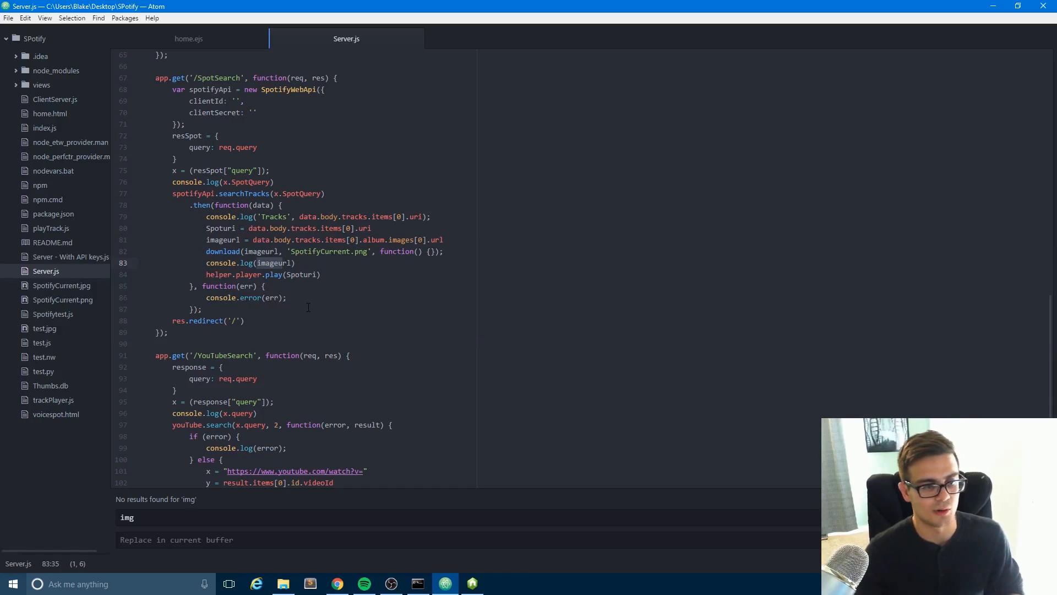
pyautogui.moveTo(338, 291)
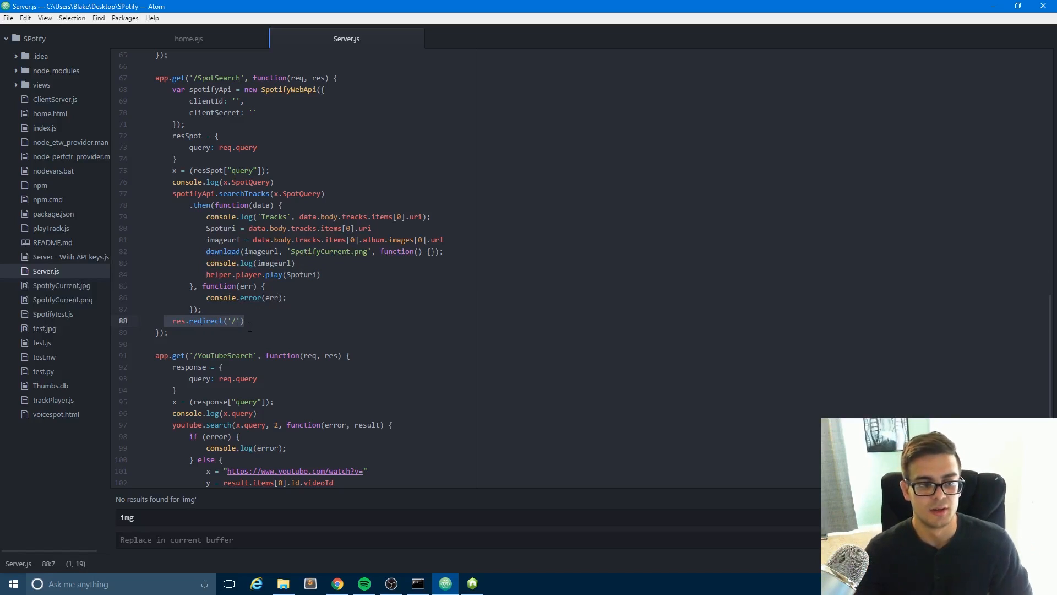
pyautogui.scroll(-3)
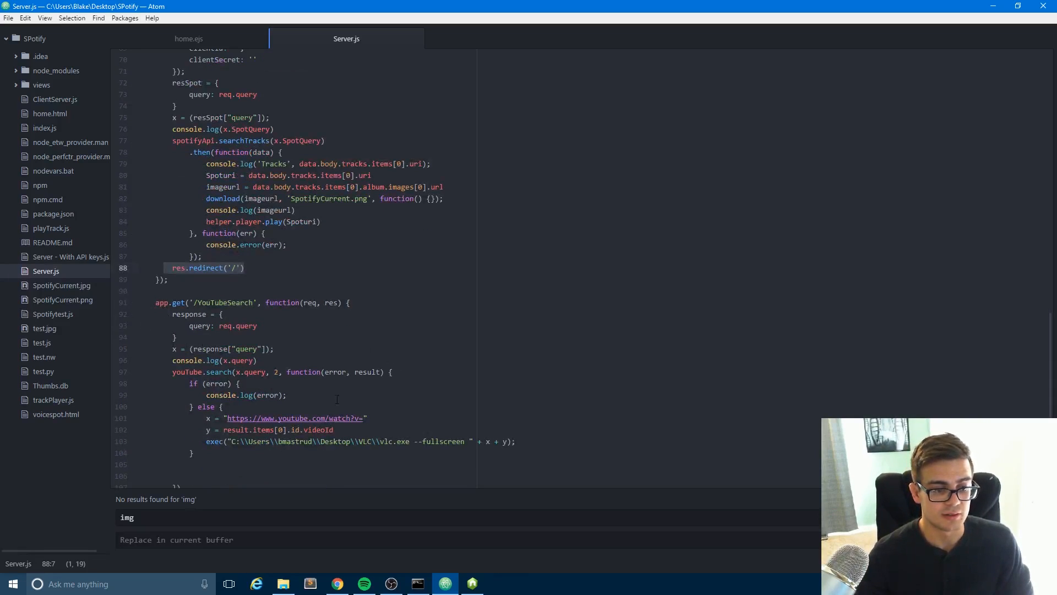
# Scroll into the YouTubeSearch route, marking its else branch and YouTube URL line
pyautogui.click(215, 406)
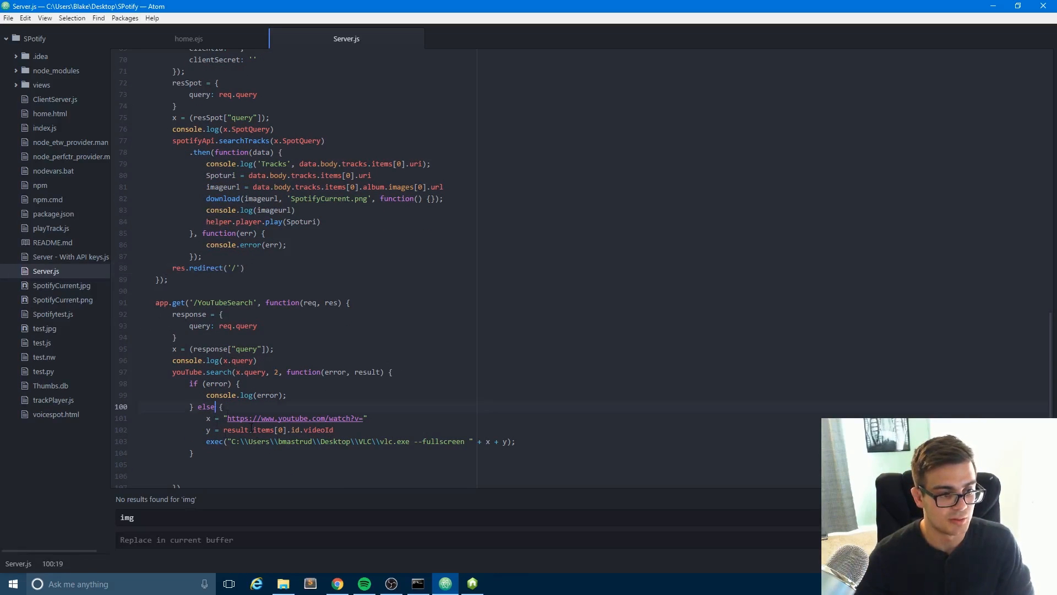
pyautogui.scroll(-3)
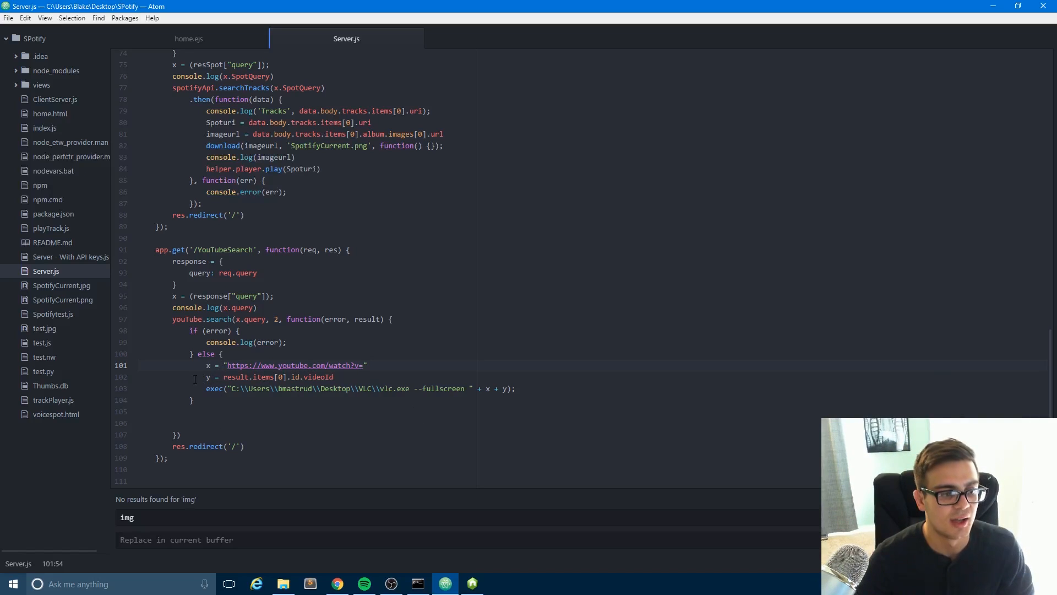
pyautogui.click(211, 376)
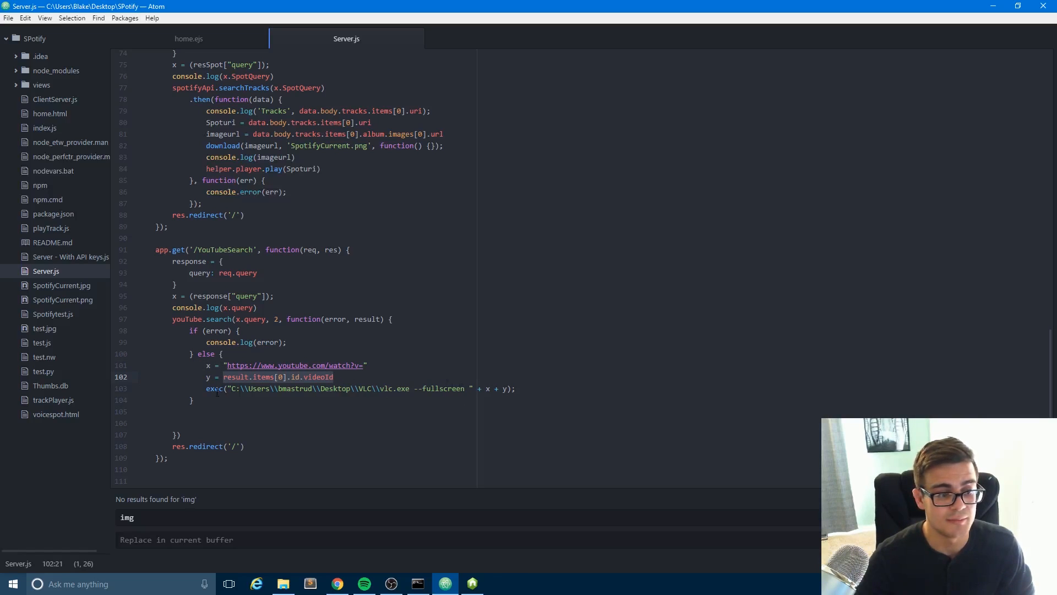
pyautogui.click(346, 389)
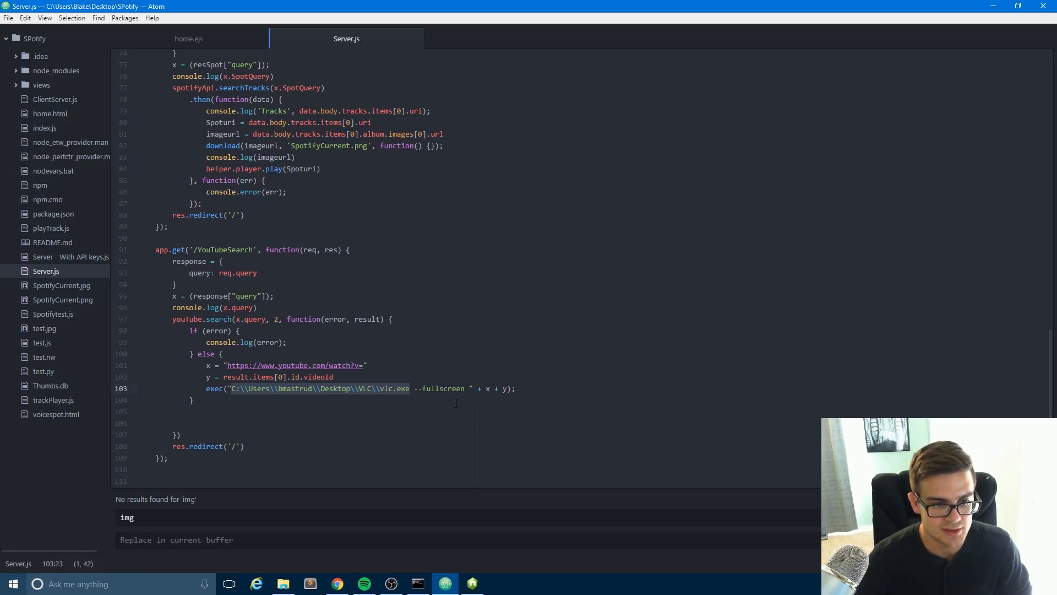
pyautogui.click(472, 388)
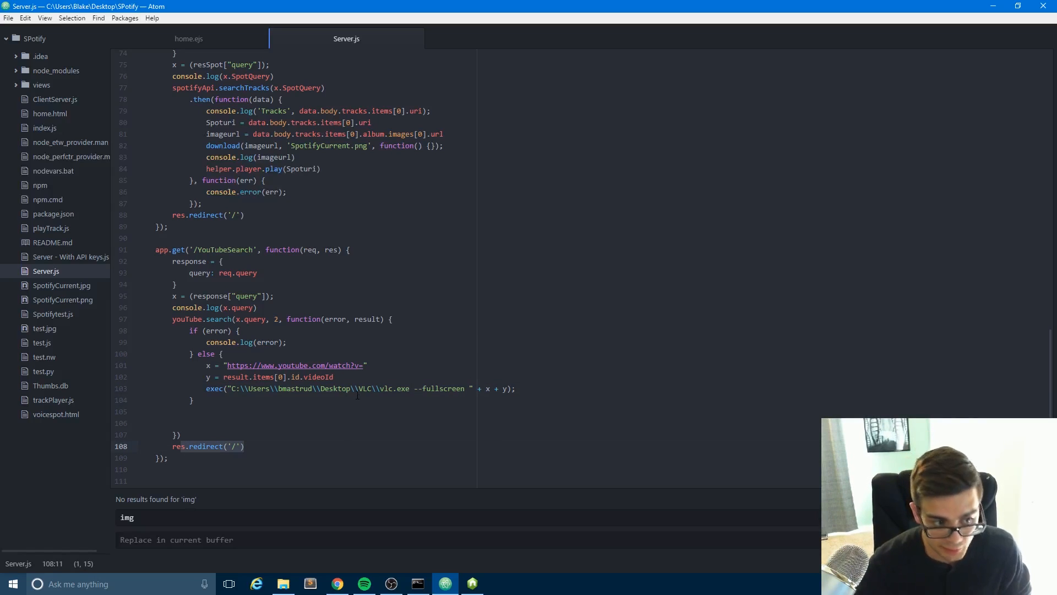
# Scroll up to the routes, marking the home render call and SpotifyPlayTrack route
pyautogui.scroll(3)
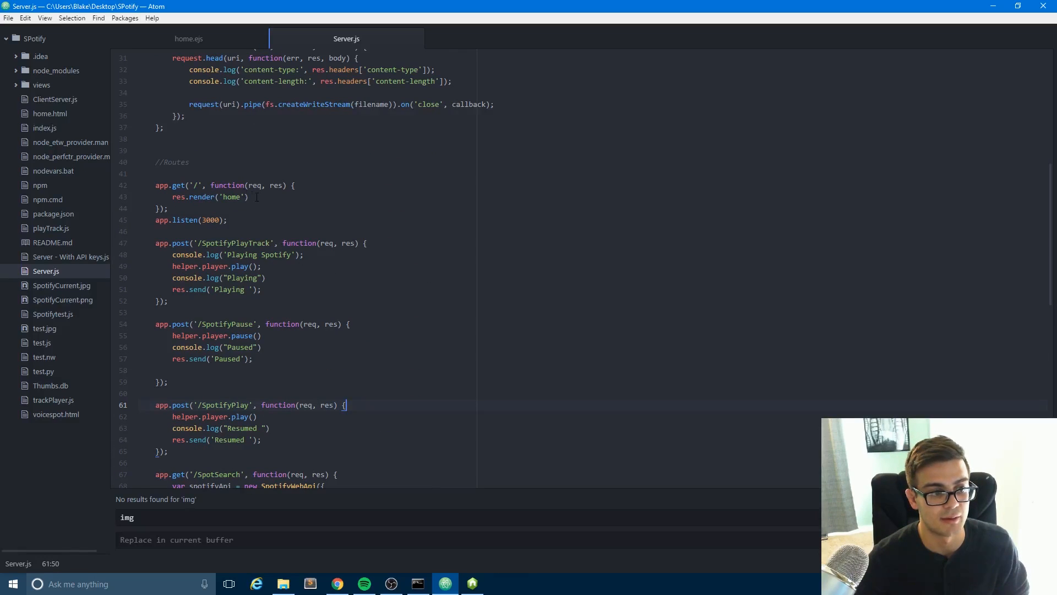
pyautogui.click(231, 196)
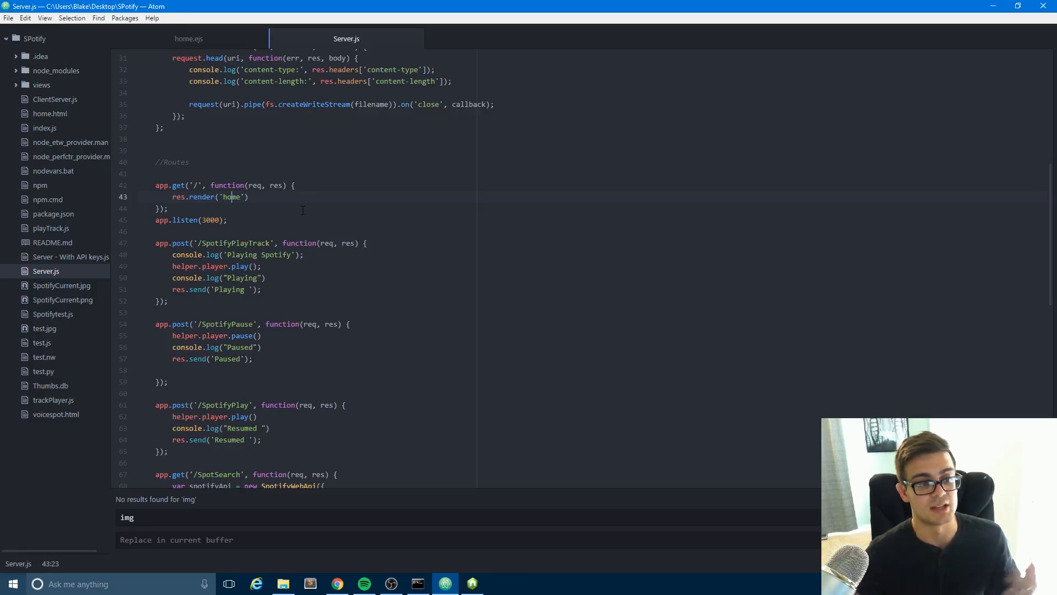
pyautogui.moveTo(360, 210)
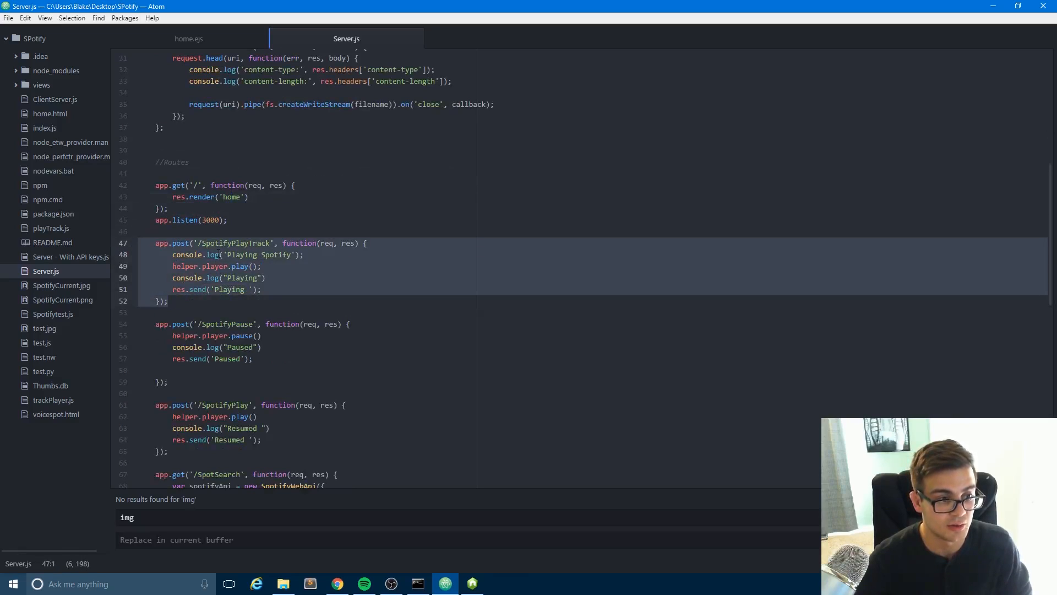
pyautogui.click(227, 301)
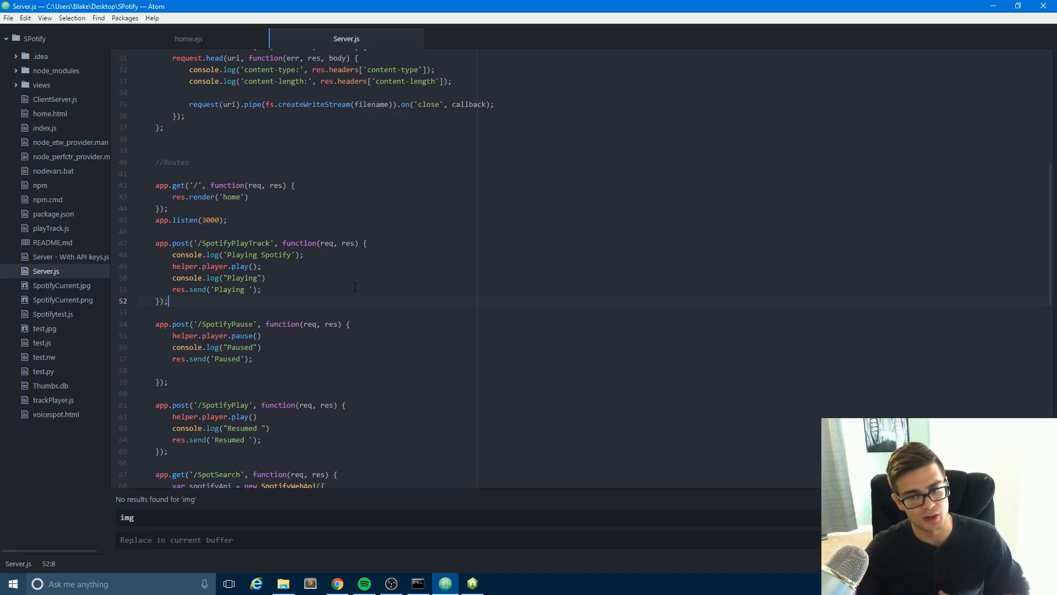
# Bring up the WakeyWakey console and toggle Spotify pause and play from its buttons
pyautogui.click(337, 583)
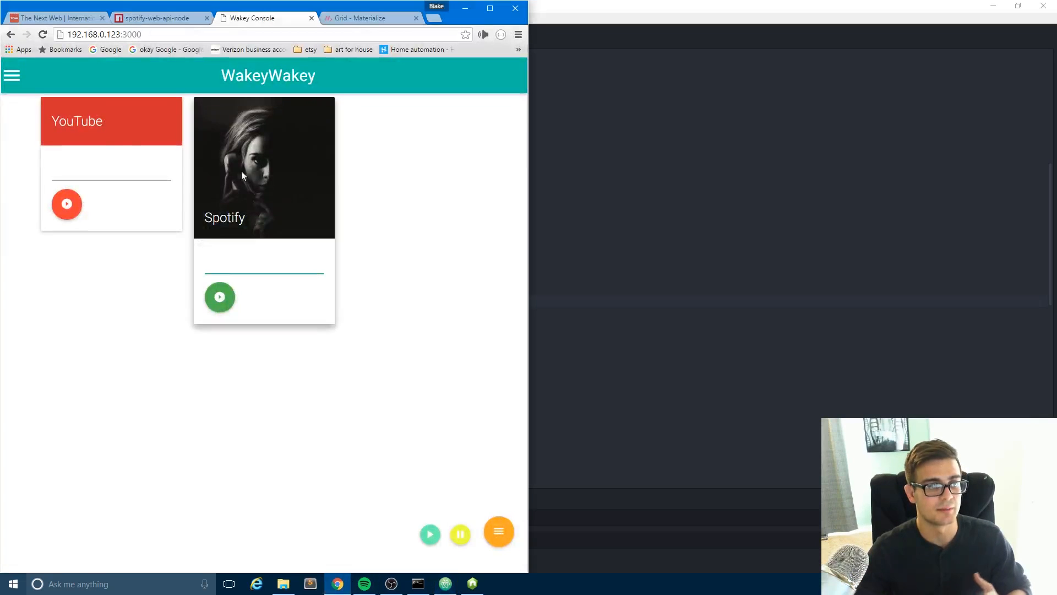
pyautogui.click(263, 262)
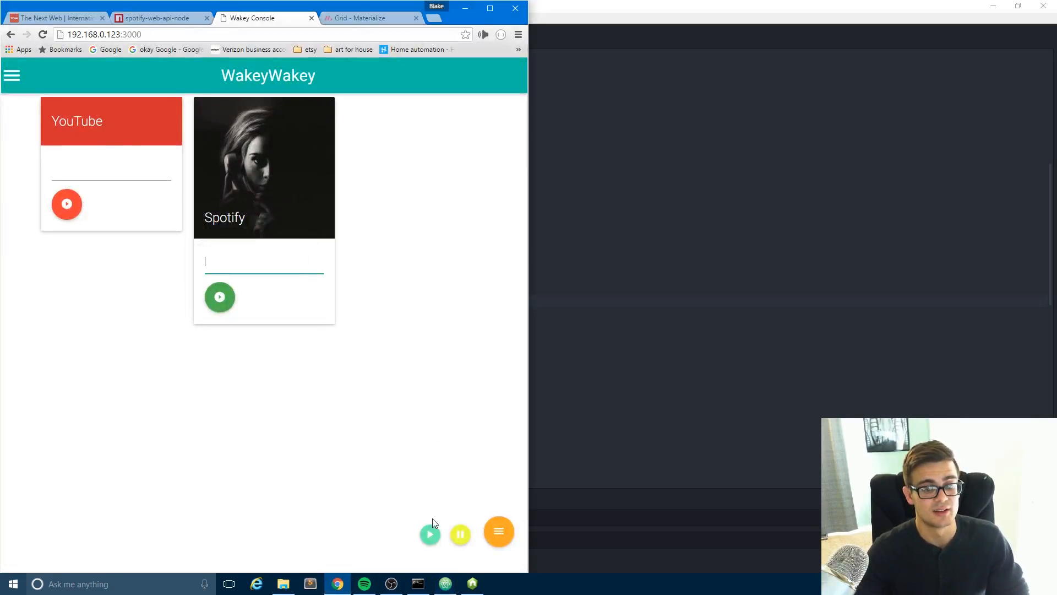
pyautogui.moveTo(430, 535)
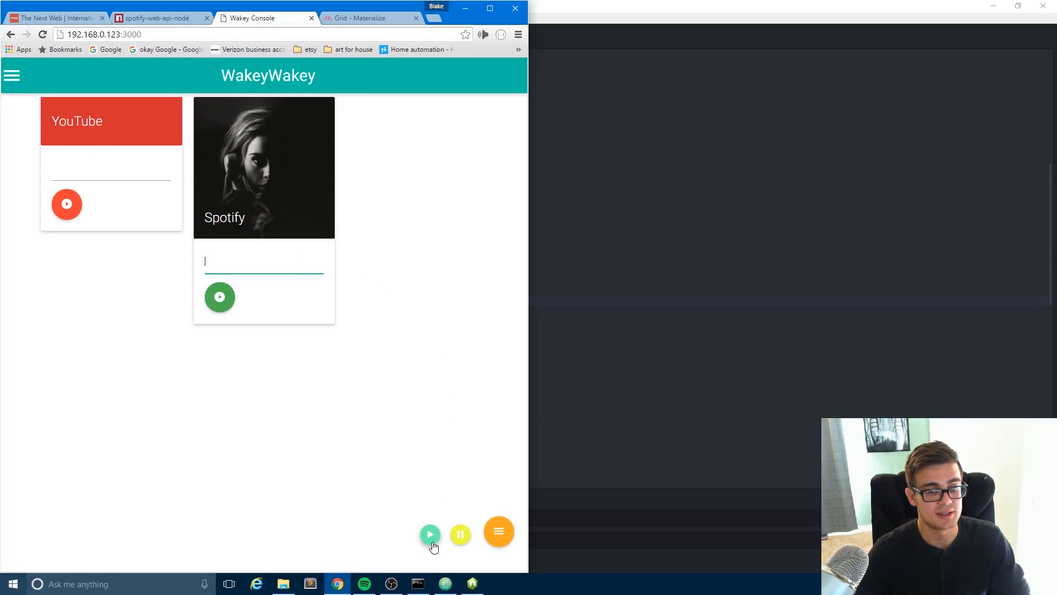
pyautogui.click(460, 534)
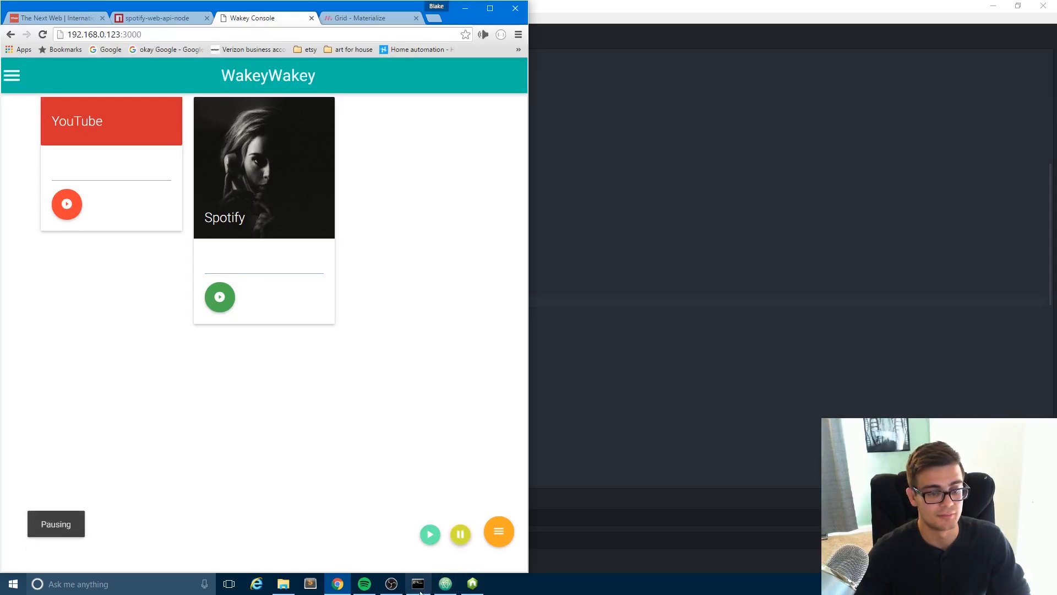
pyautogui.click(429, 534)
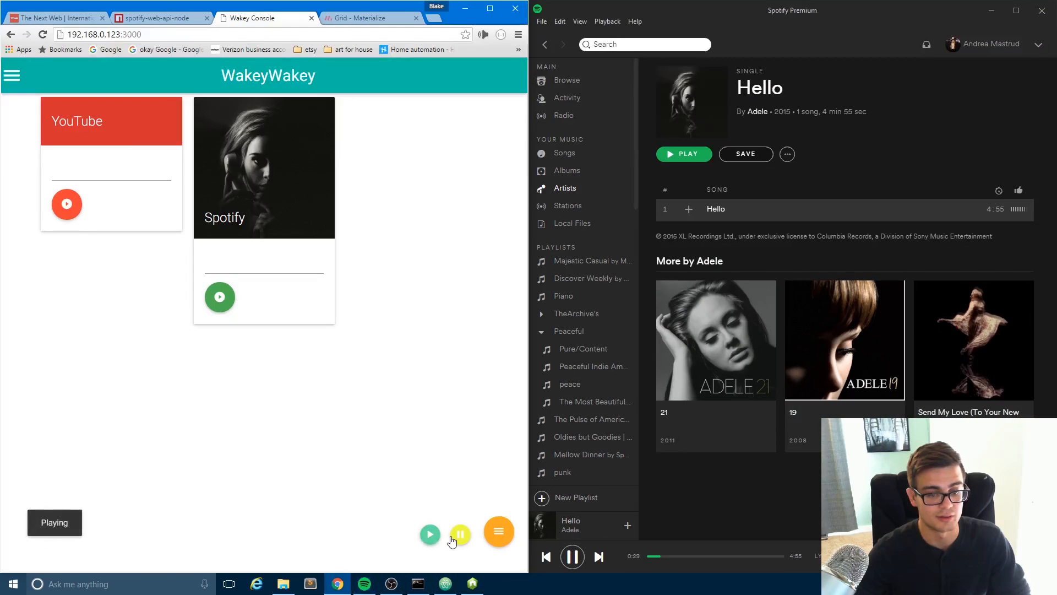
pyautogui.click(460, 534)
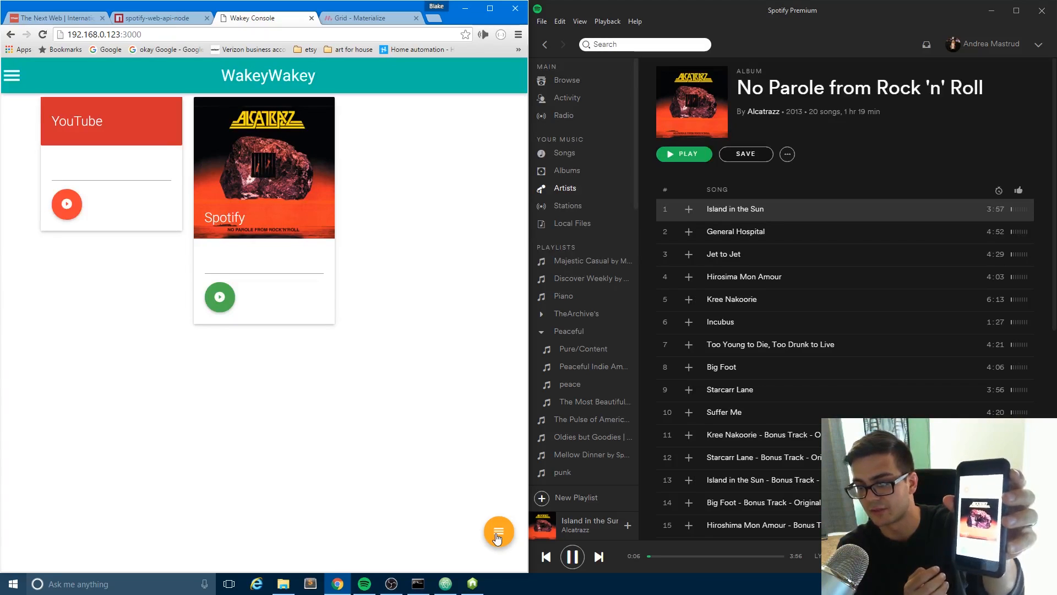
pyautogui.click(572, 555)
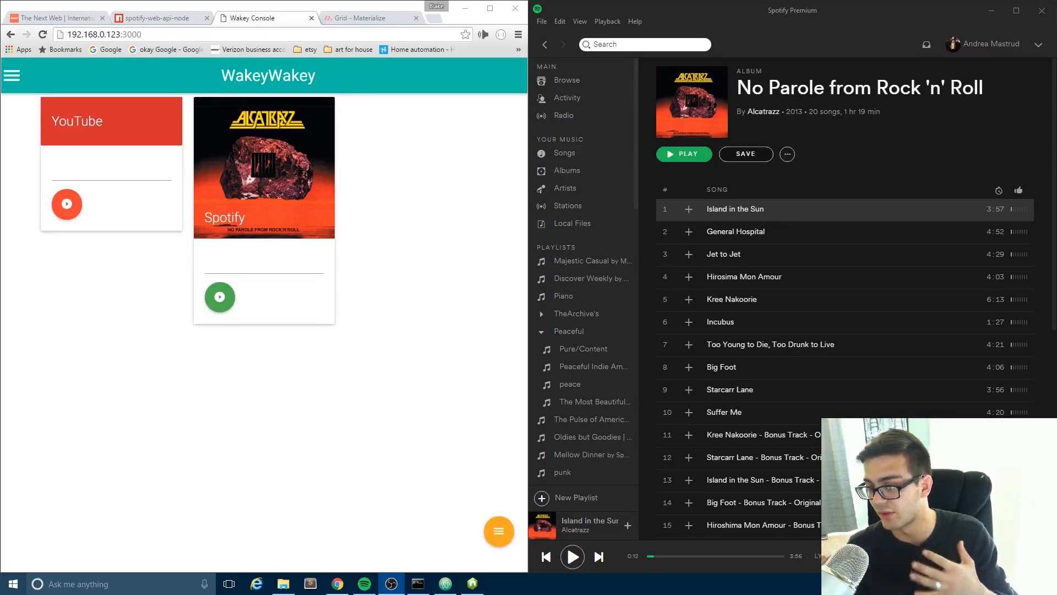